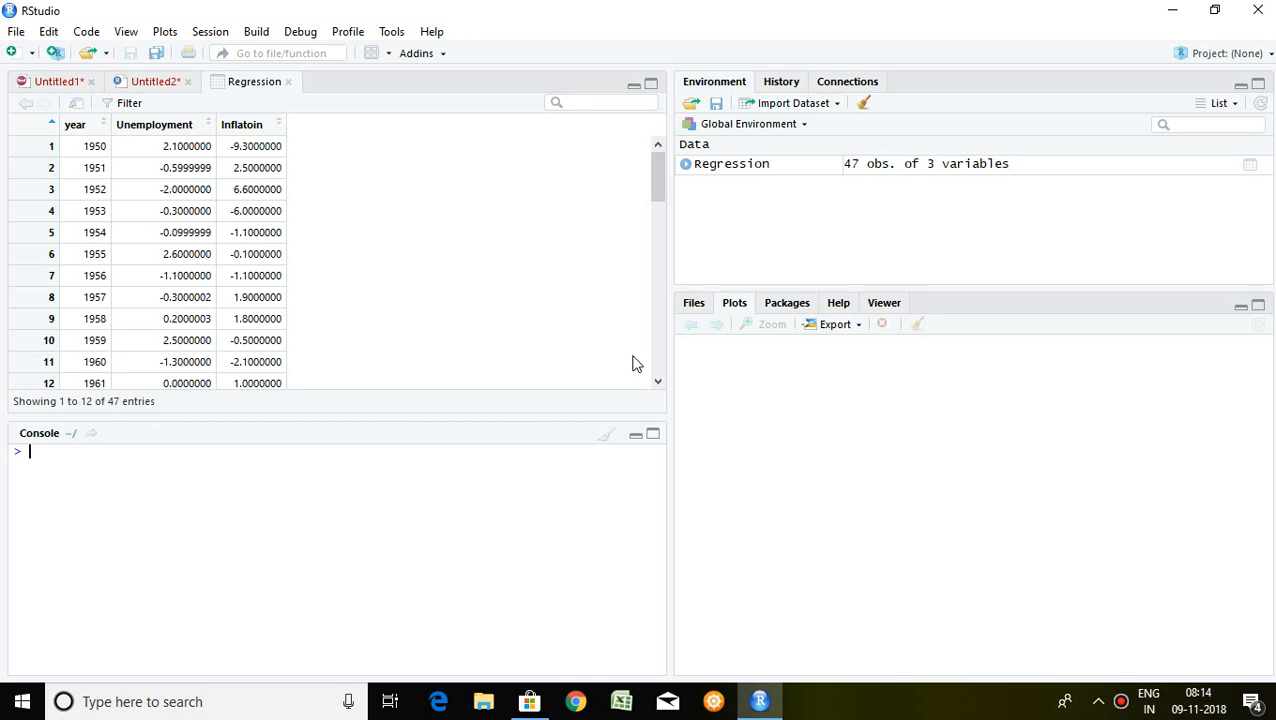
pyautogui.moveTo(312, 132)
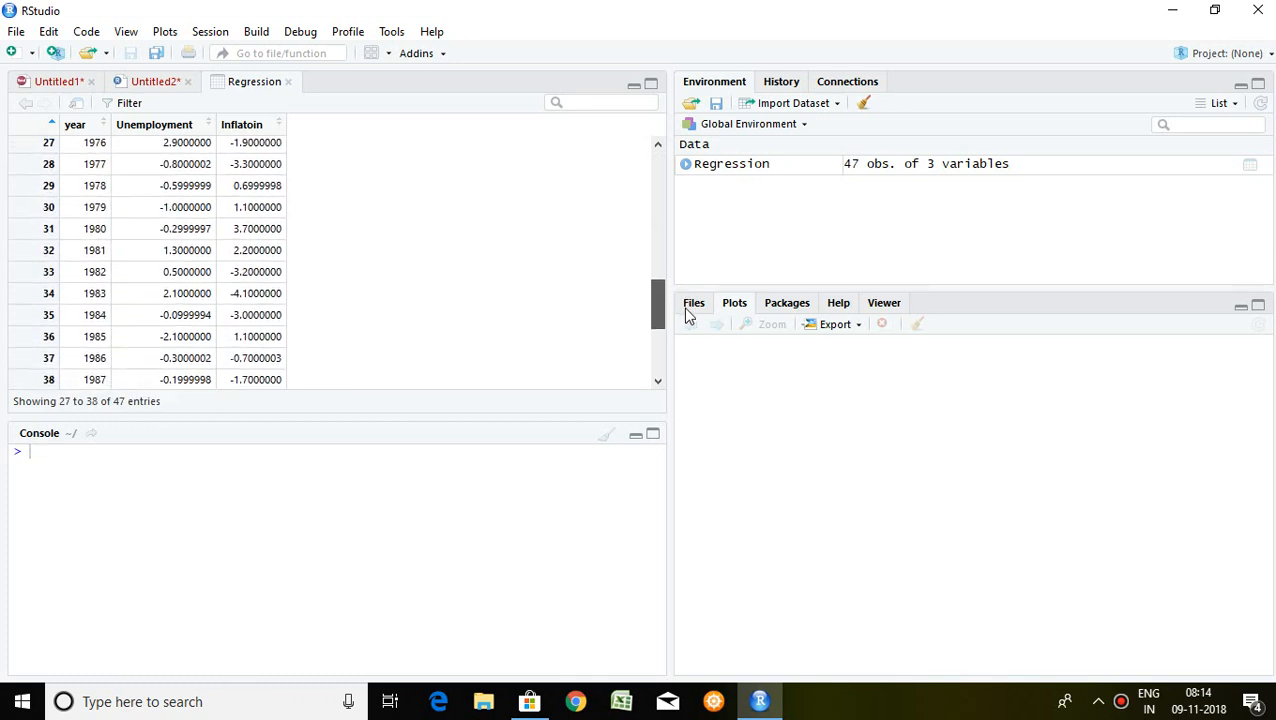
# - Highlight the package name lmtest on line 2 of the Untitled2 script
pyautogui.scroll(-3)
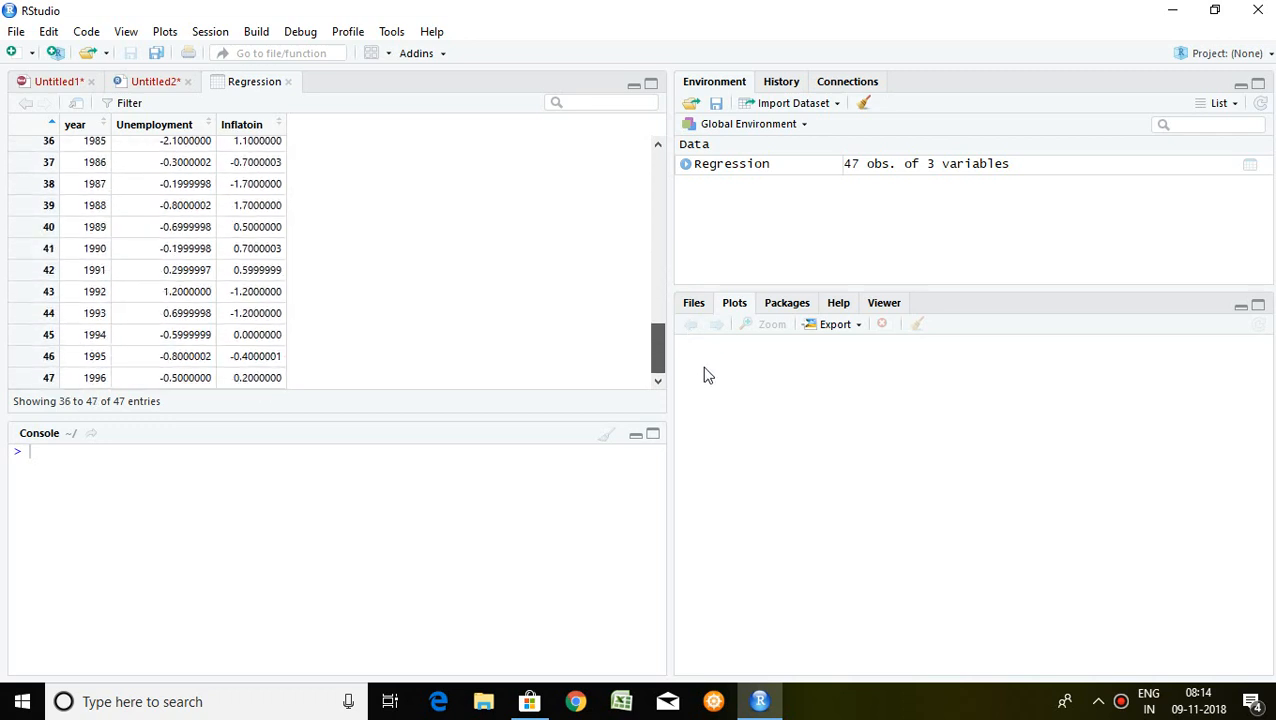
pyautogui.moveTo(100, 156)
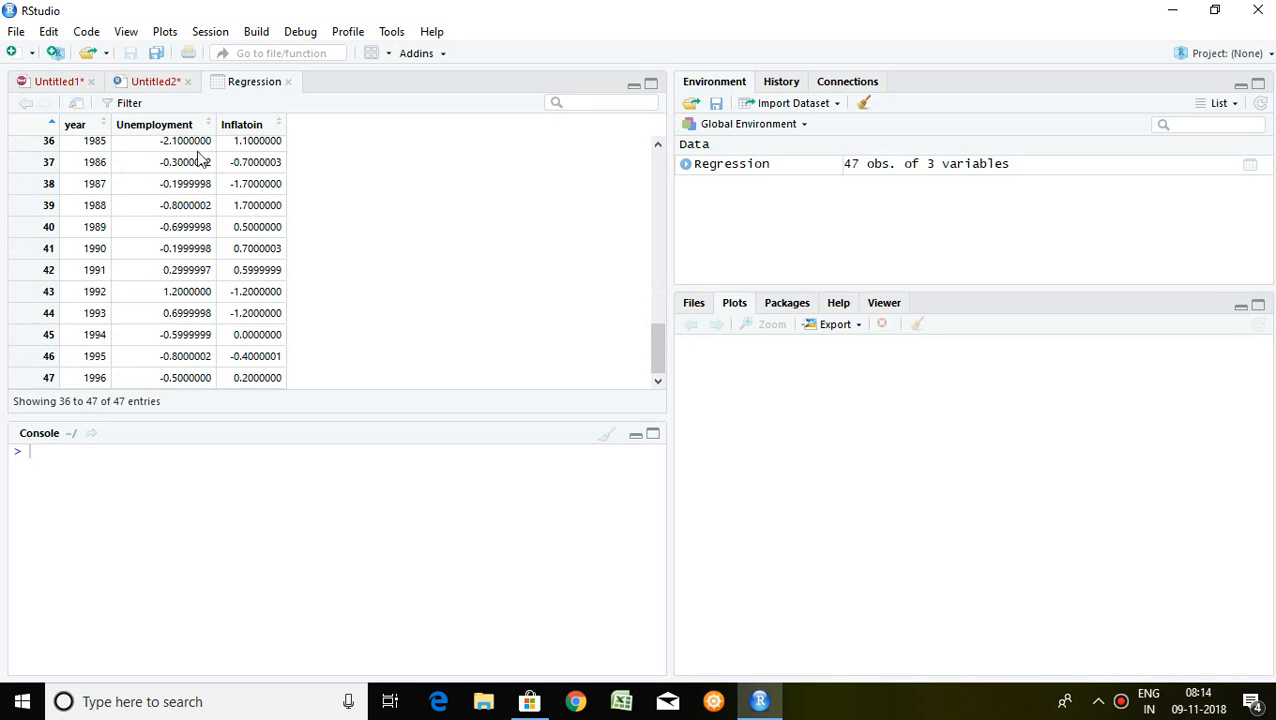
pyautogui.moveTo(180, 144)
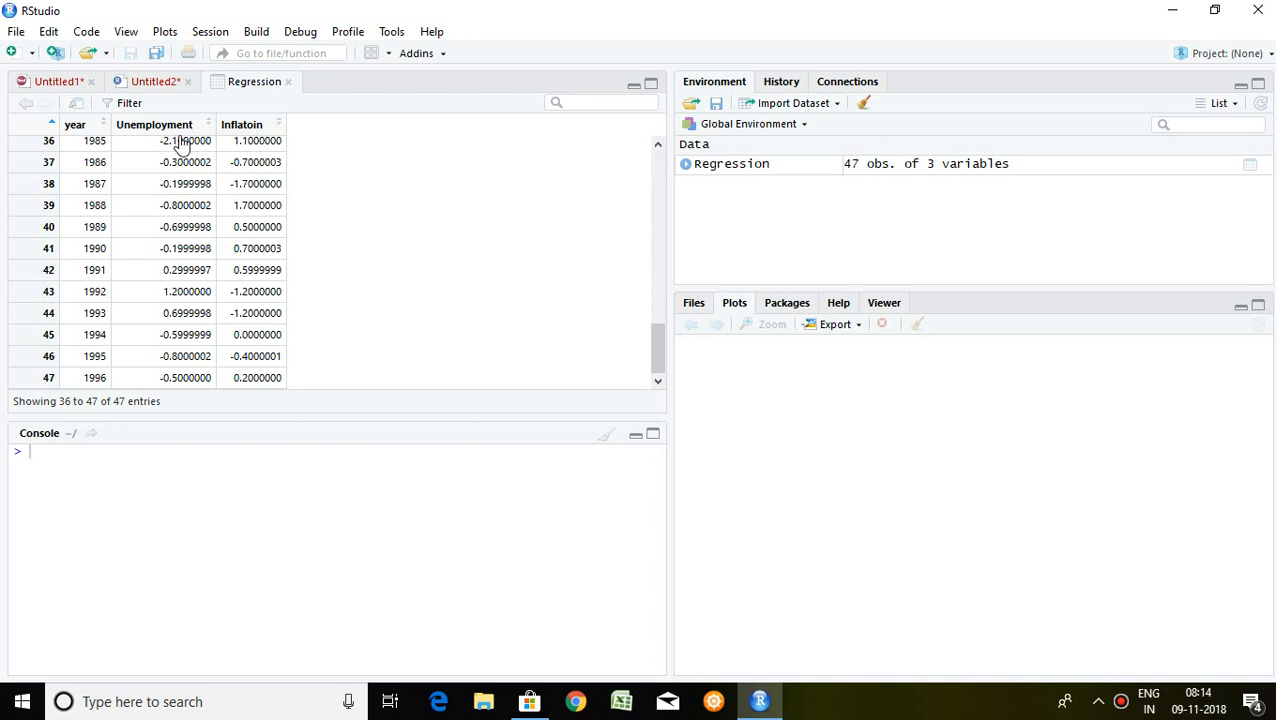
pyautogui.moveTo(272, 140)
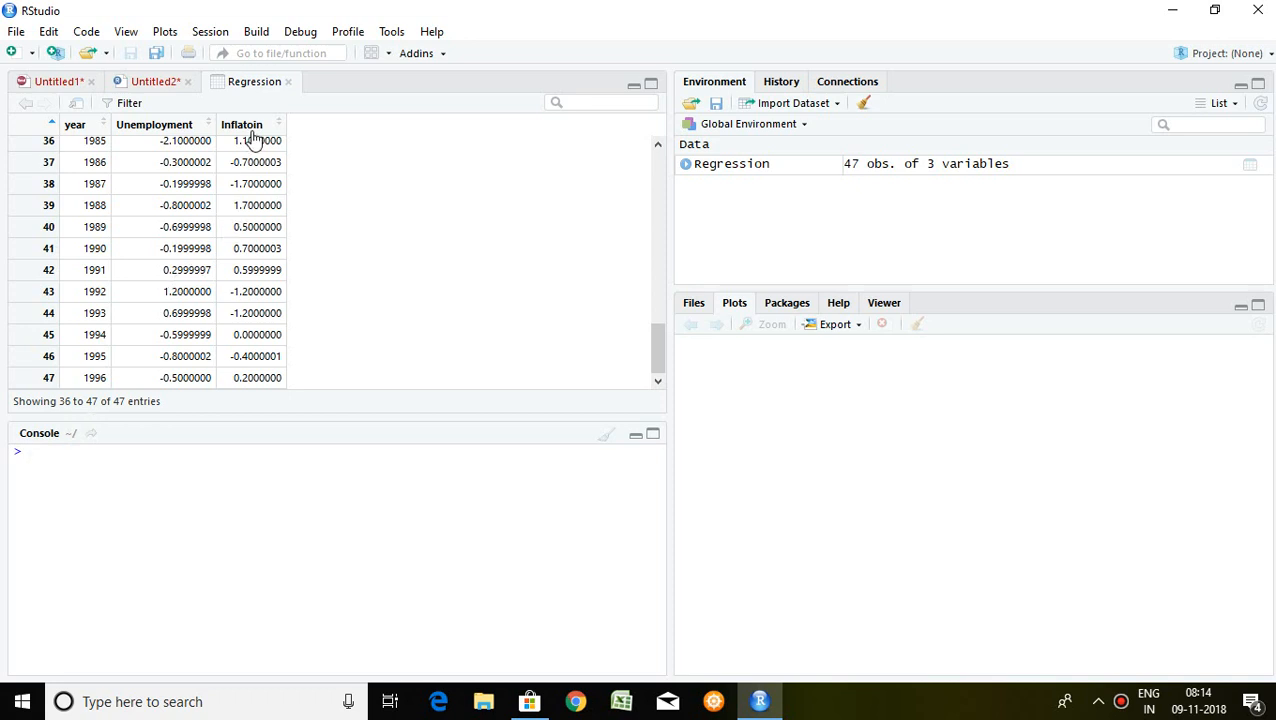
pyautogui.moveTo(156, 124)
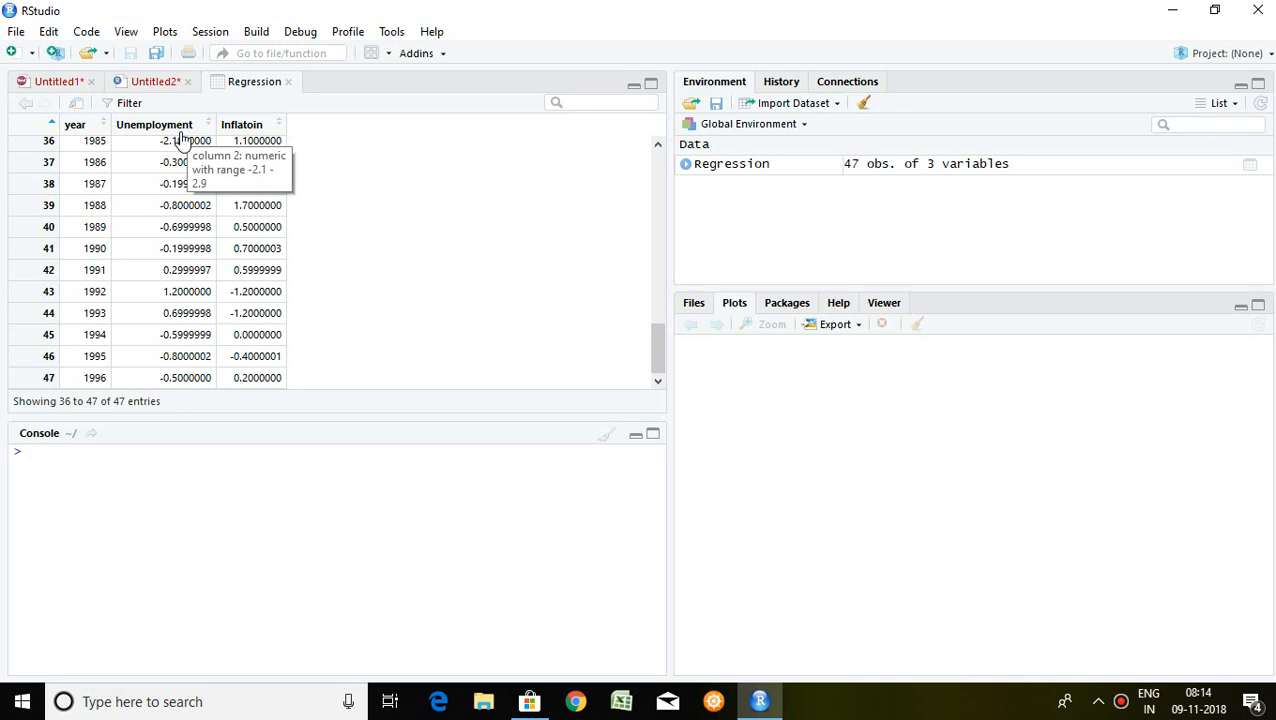
pyautogui.moveTo(250, 140)
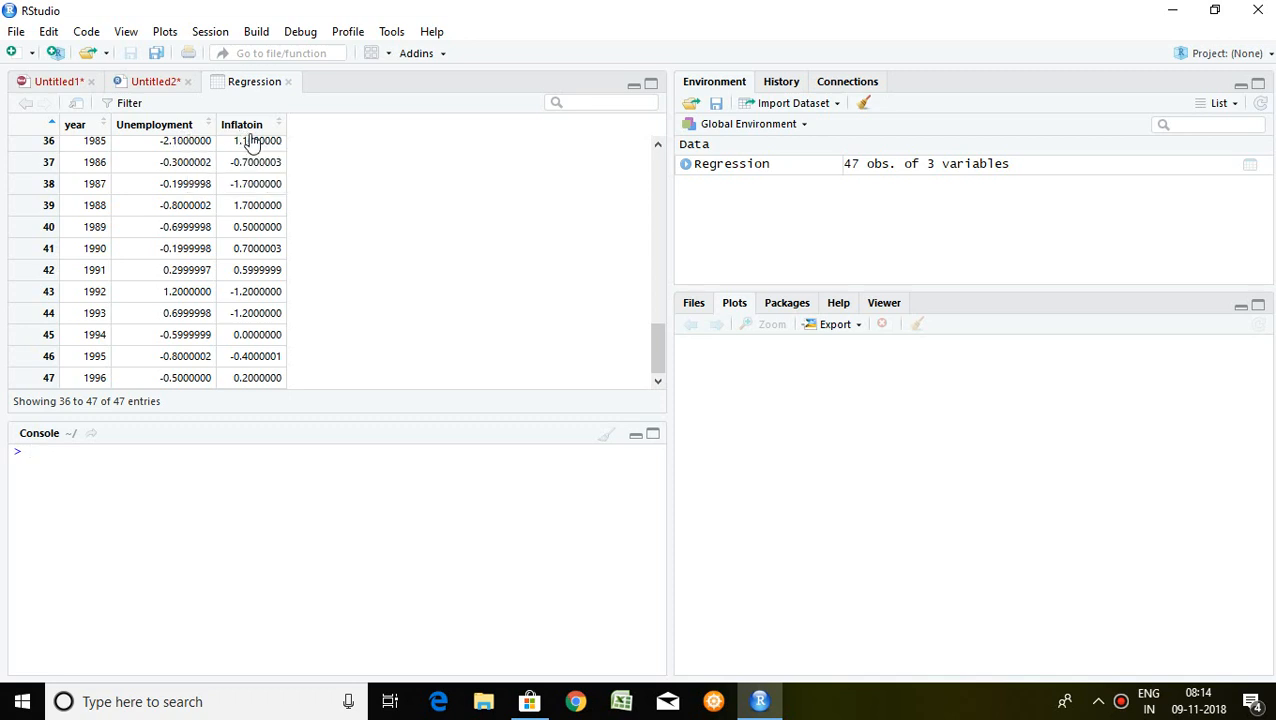
pyautogui.moveTo(242, 124)
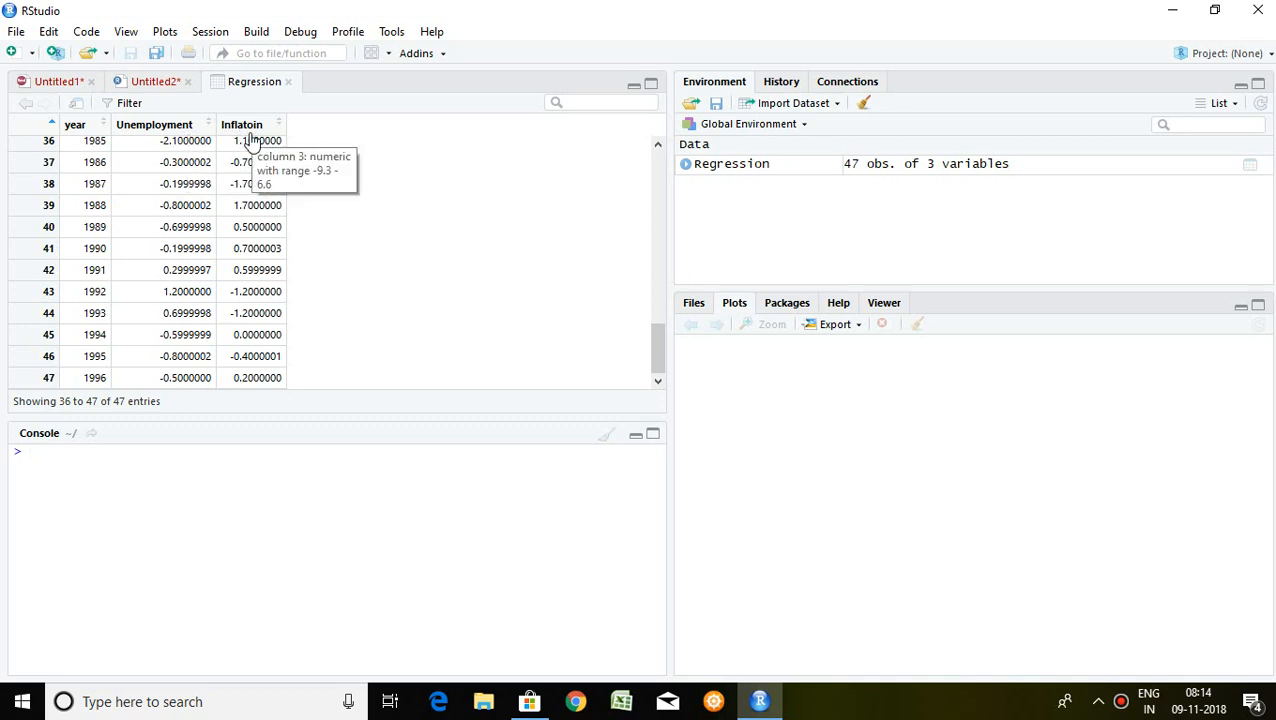
pyautogui.moveTo(134, 444)
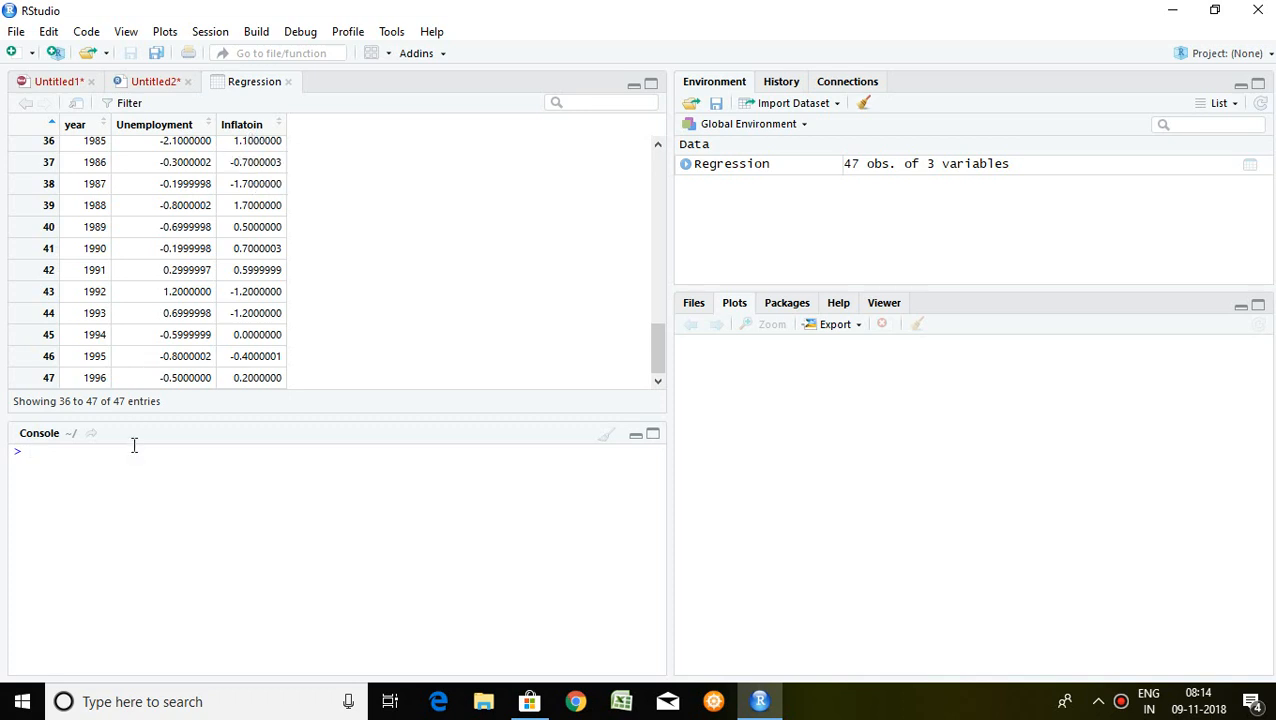
pyautogui.moveTo(84, 448)
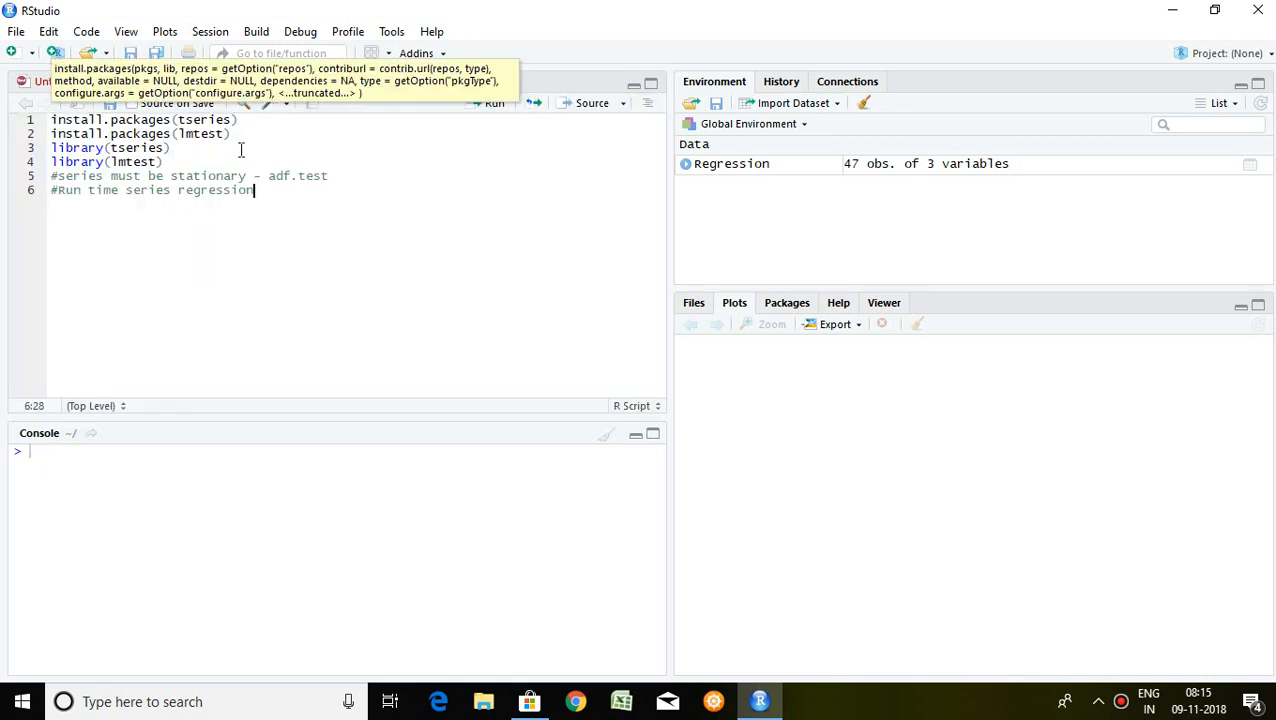
pyautogui.moveTo(416, 224)
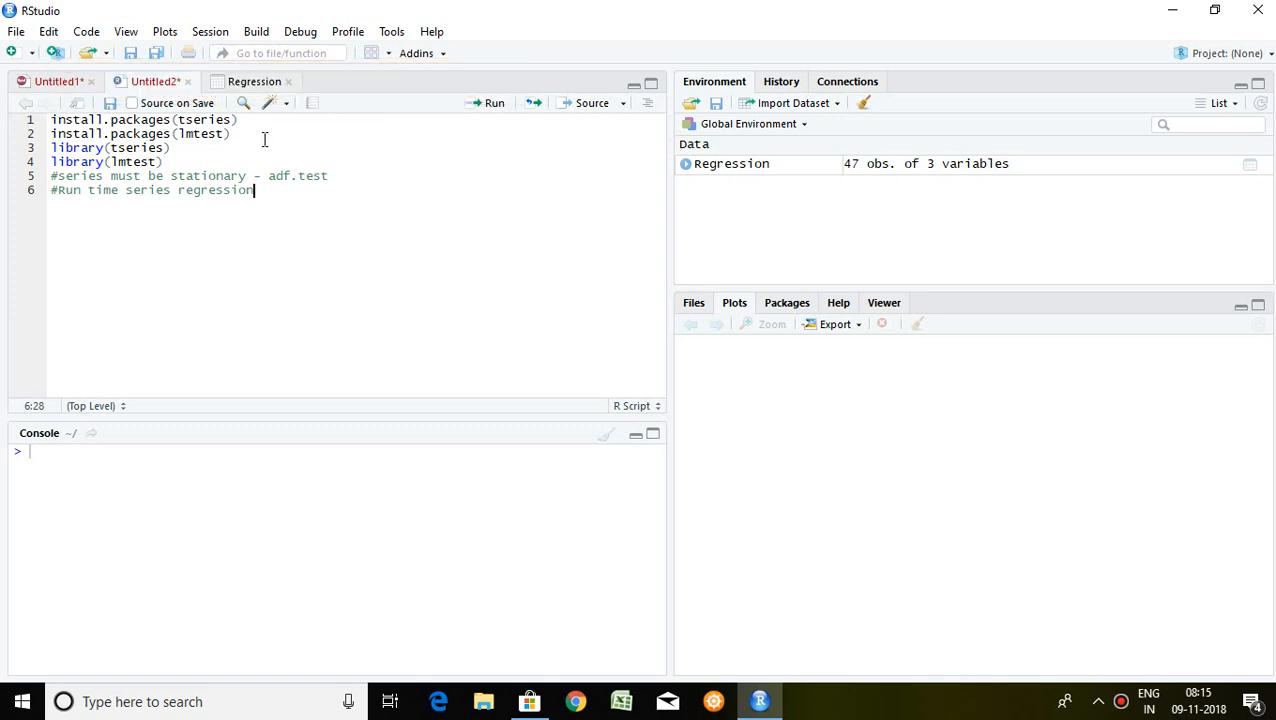
pyautogui.click(232, 132)
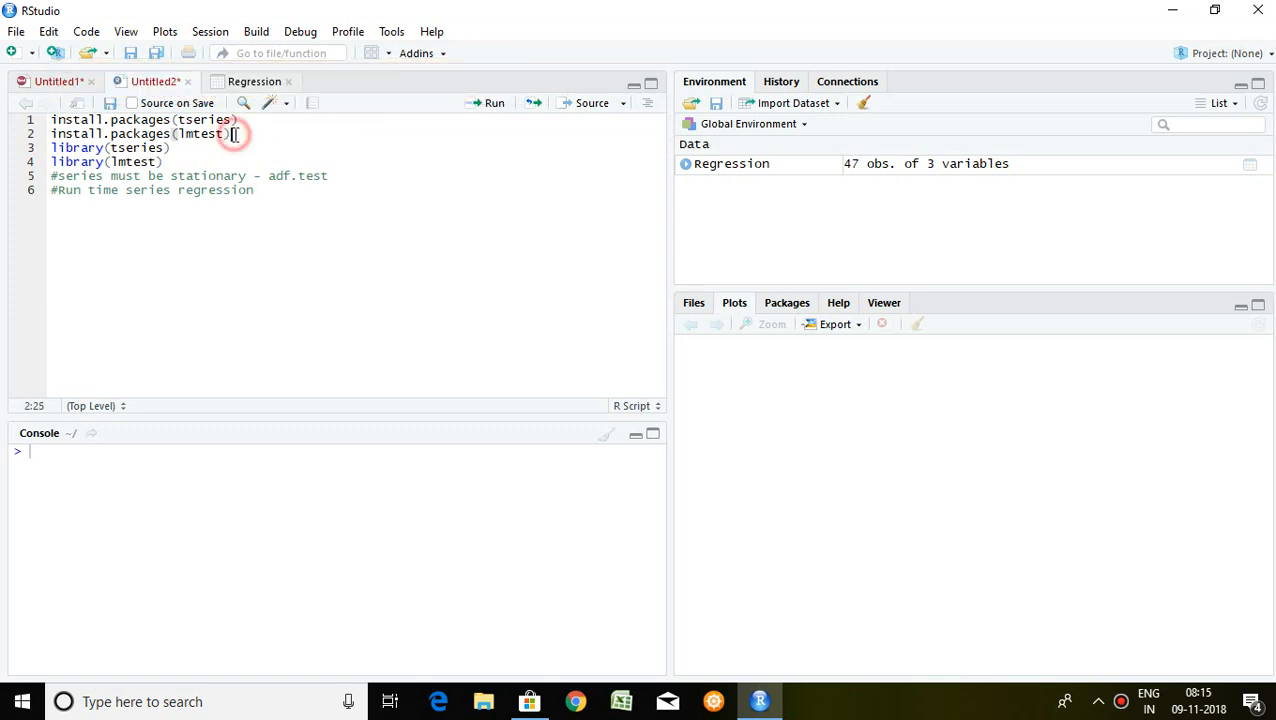
pyautogui.doubleClick(200, 132)
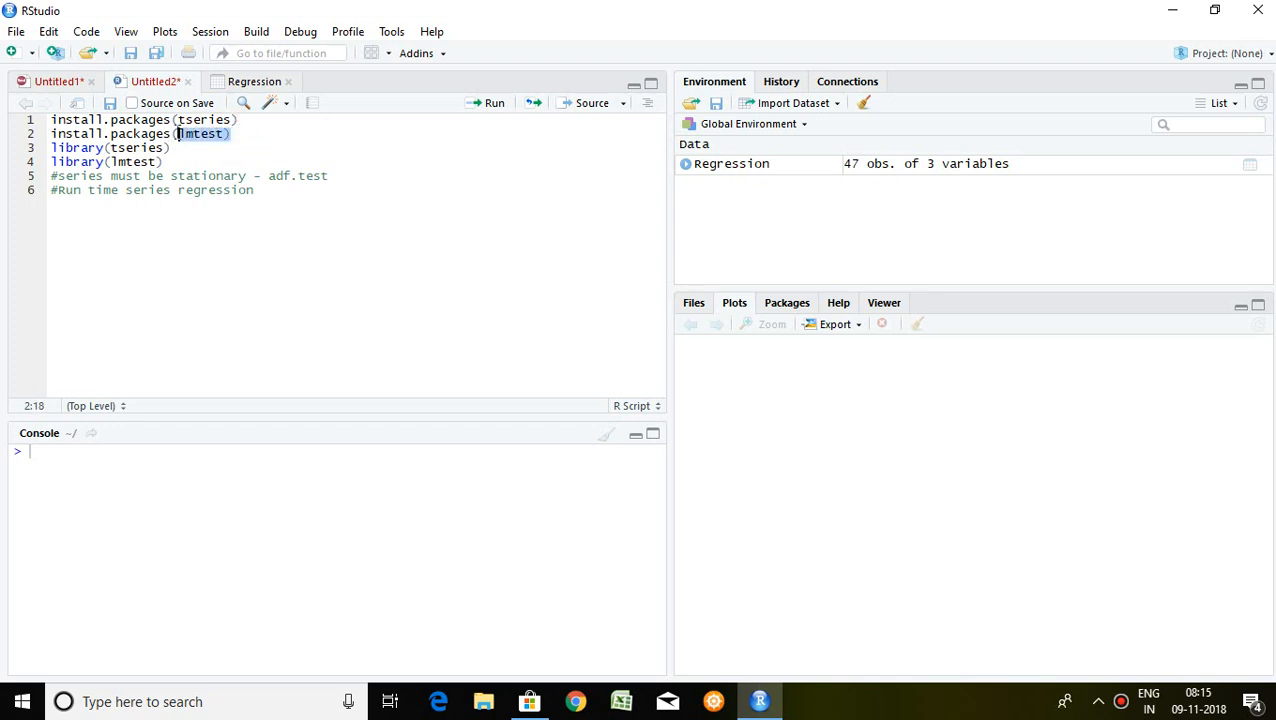
pyautogui.click(222, 120)
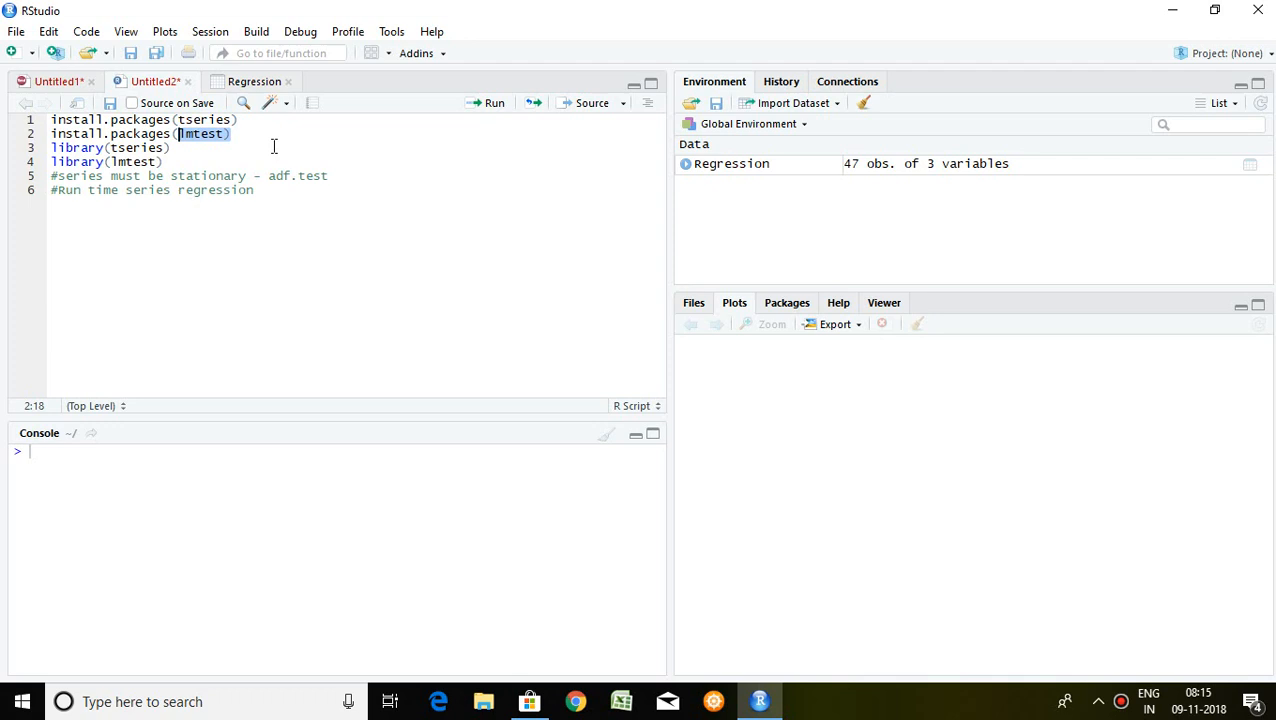
pyautogui.moveTo(114, 188)
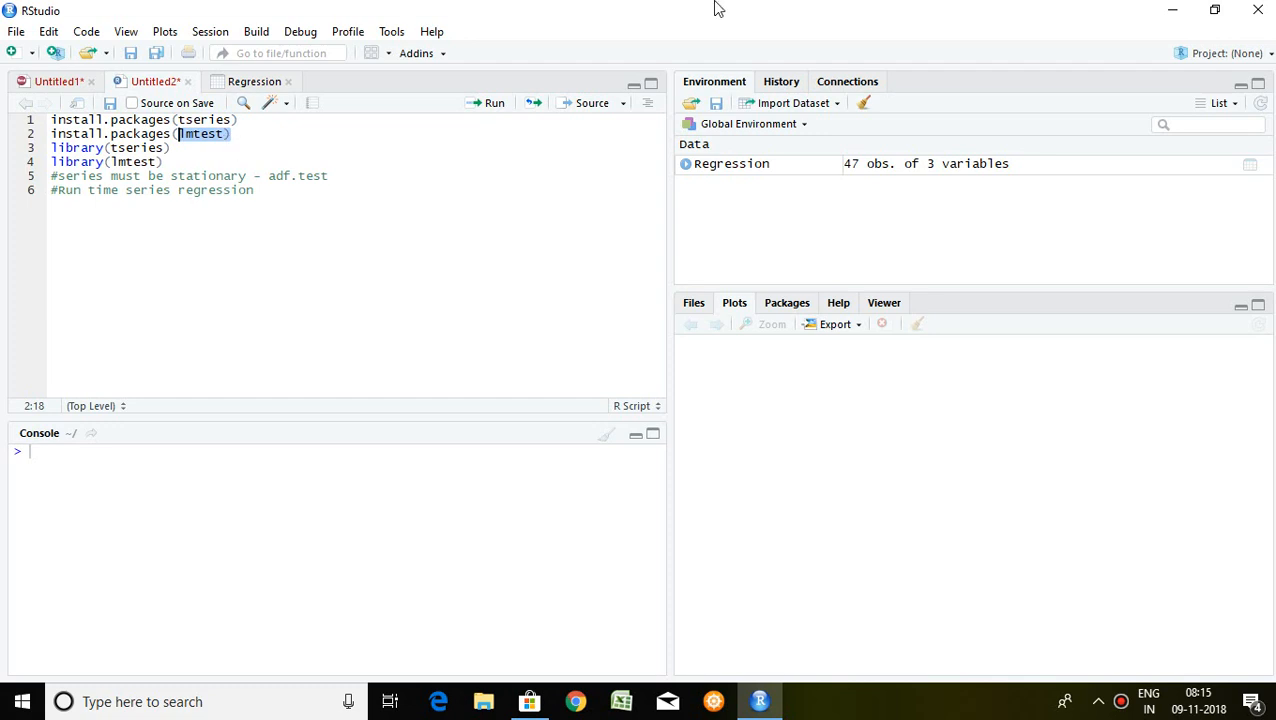
pyautogui.moveTo(342, 242)
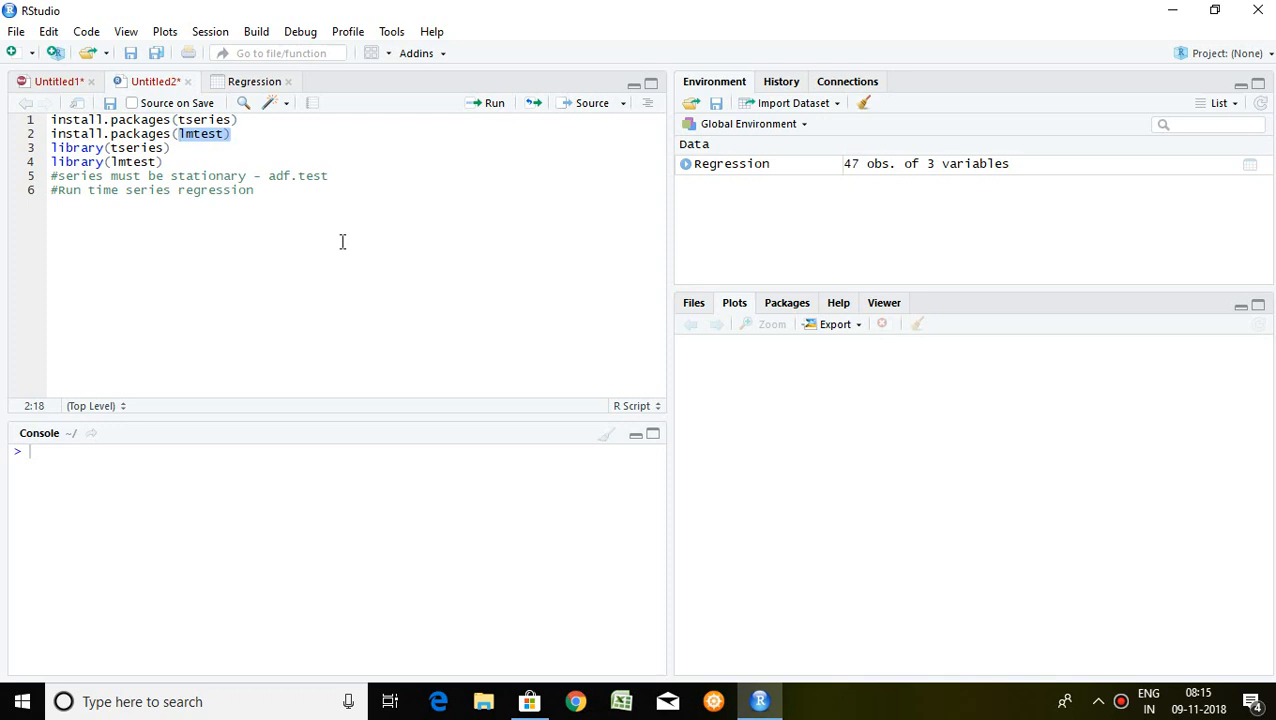
pyautogui.moveTo(320, 158)
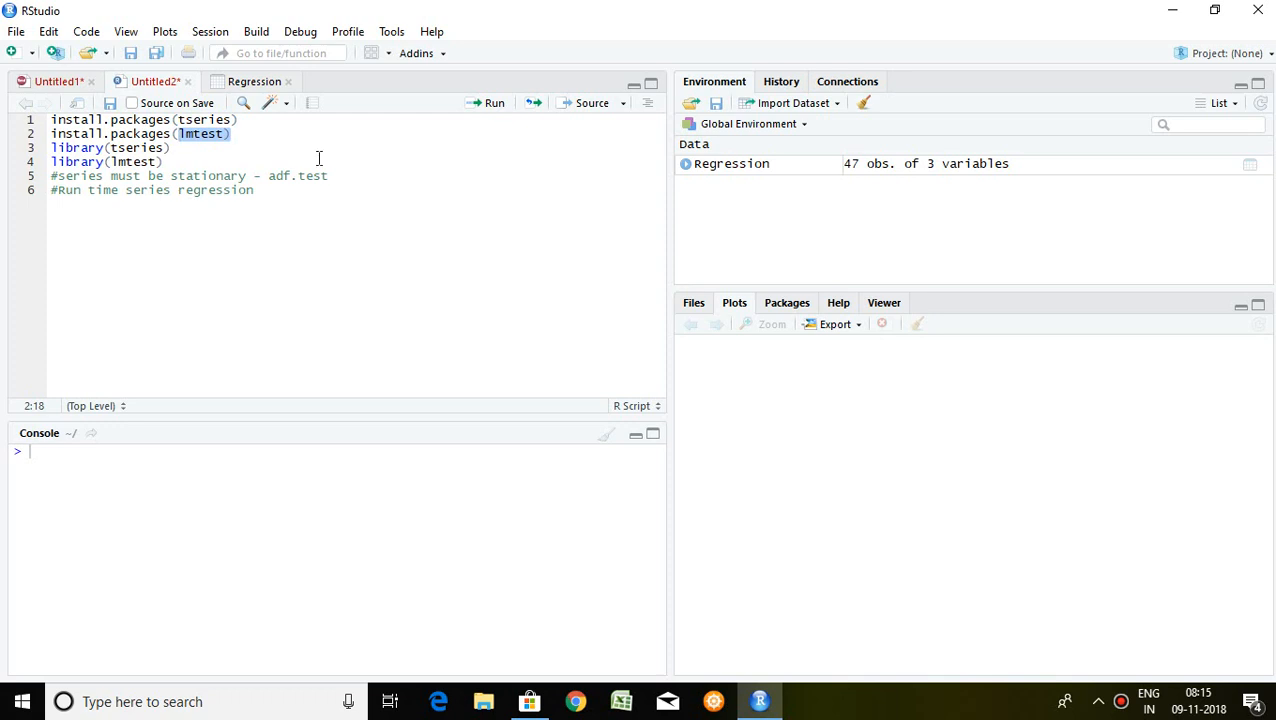
pyautogui.click(252, 80)
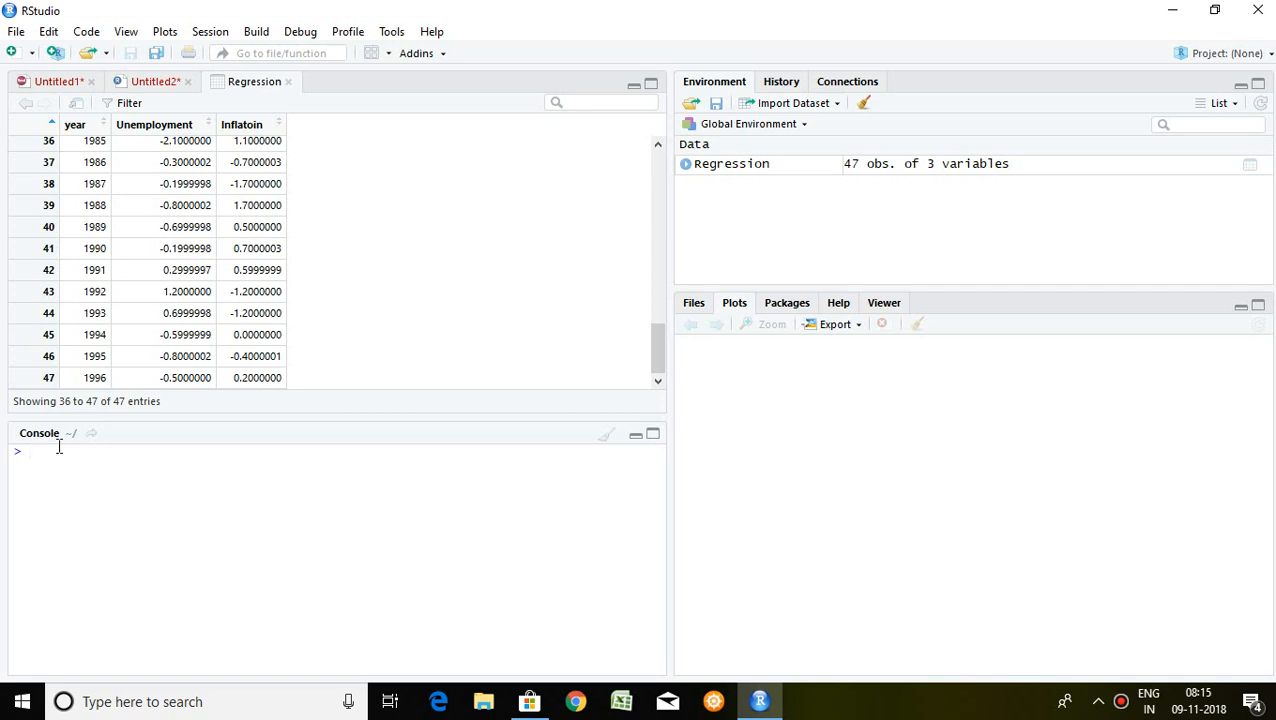
pyautogui.moveTo(200, 164)
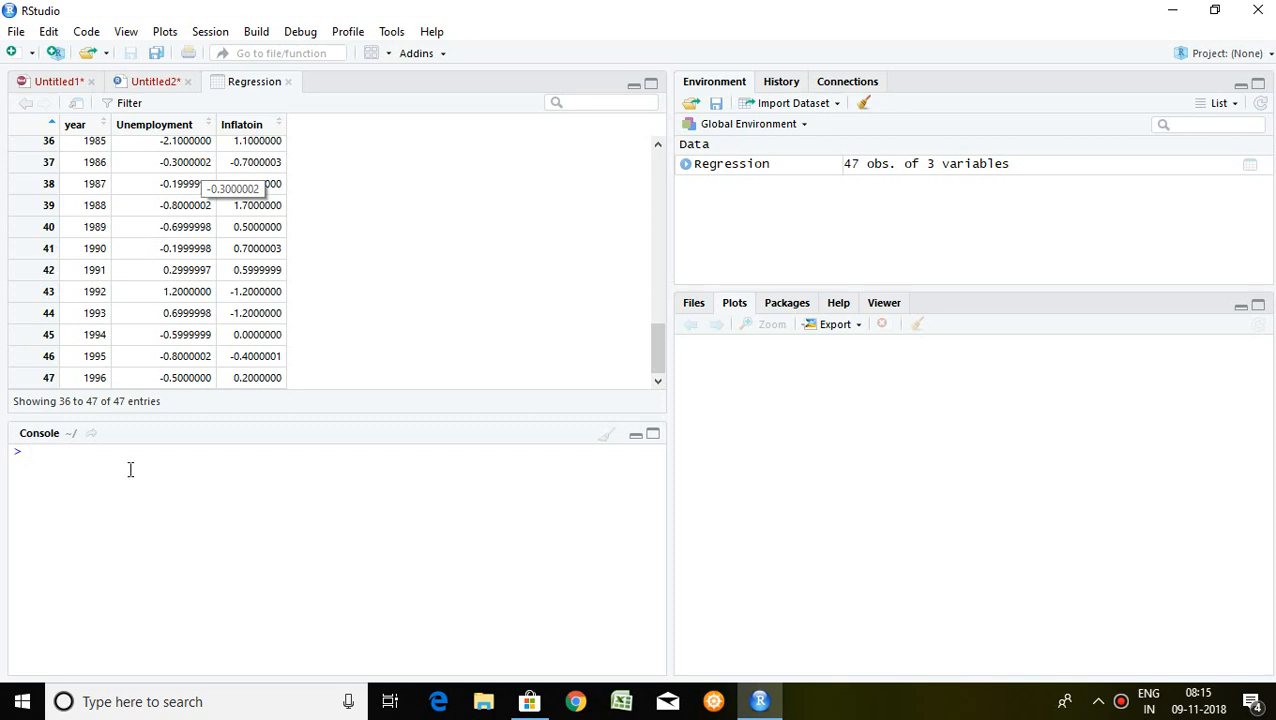
pyautogui.moveTo(62, 448)
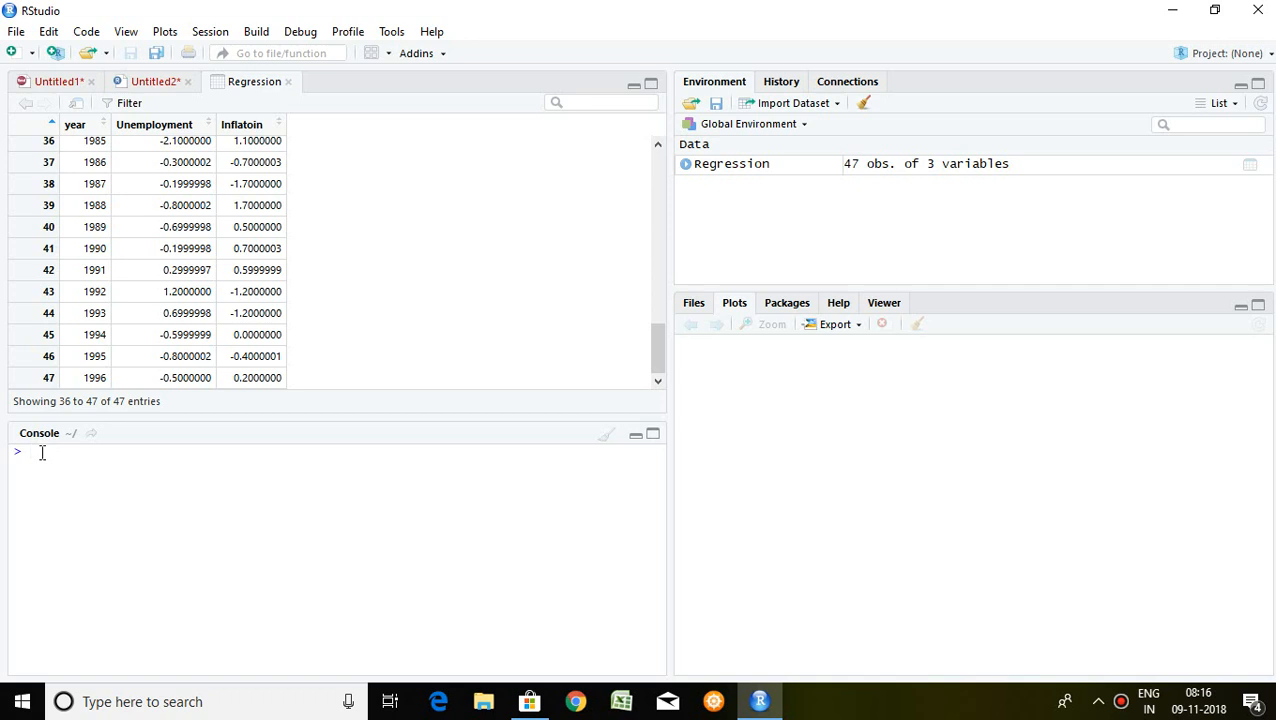
# - Run adf.test(unemployment) in the console, giving Dickey-Fuller -4.2307 and p-value 0.01
pyautogui.write('adf.test(u')
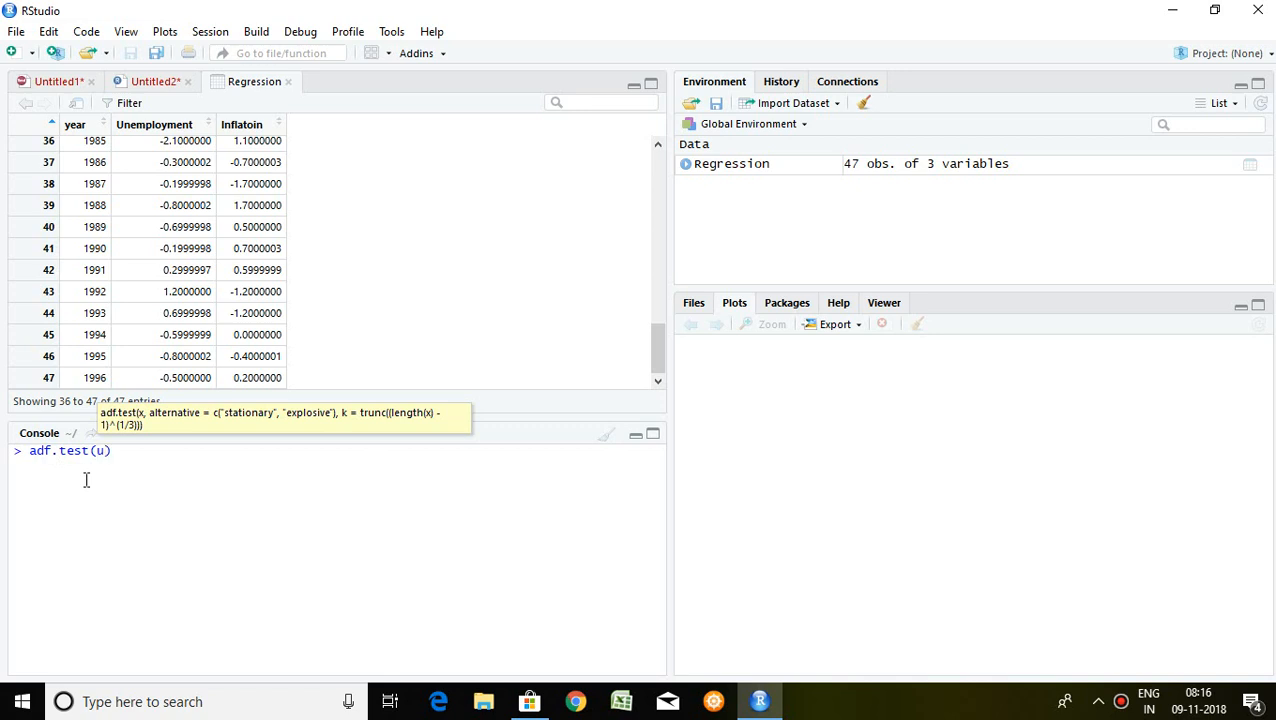
pyautogui.write('unem')
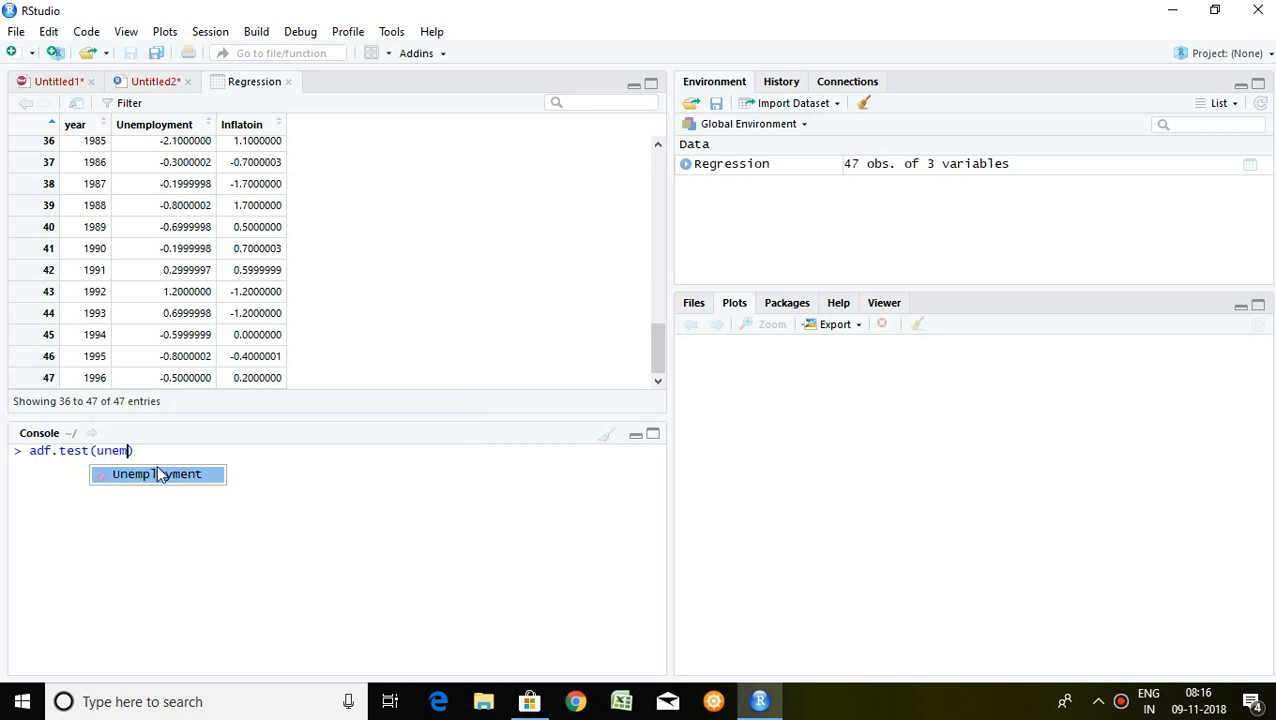
pyautogui.click(156, 472)
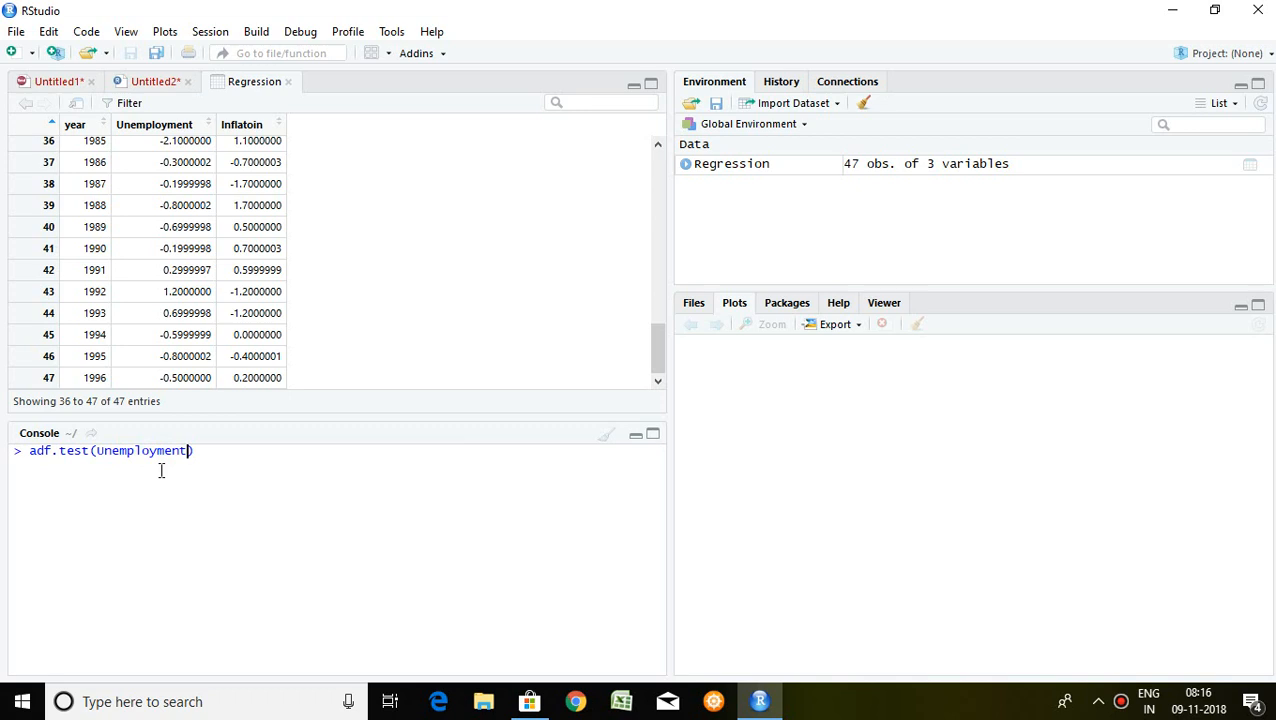
pyautogui.press('Return')
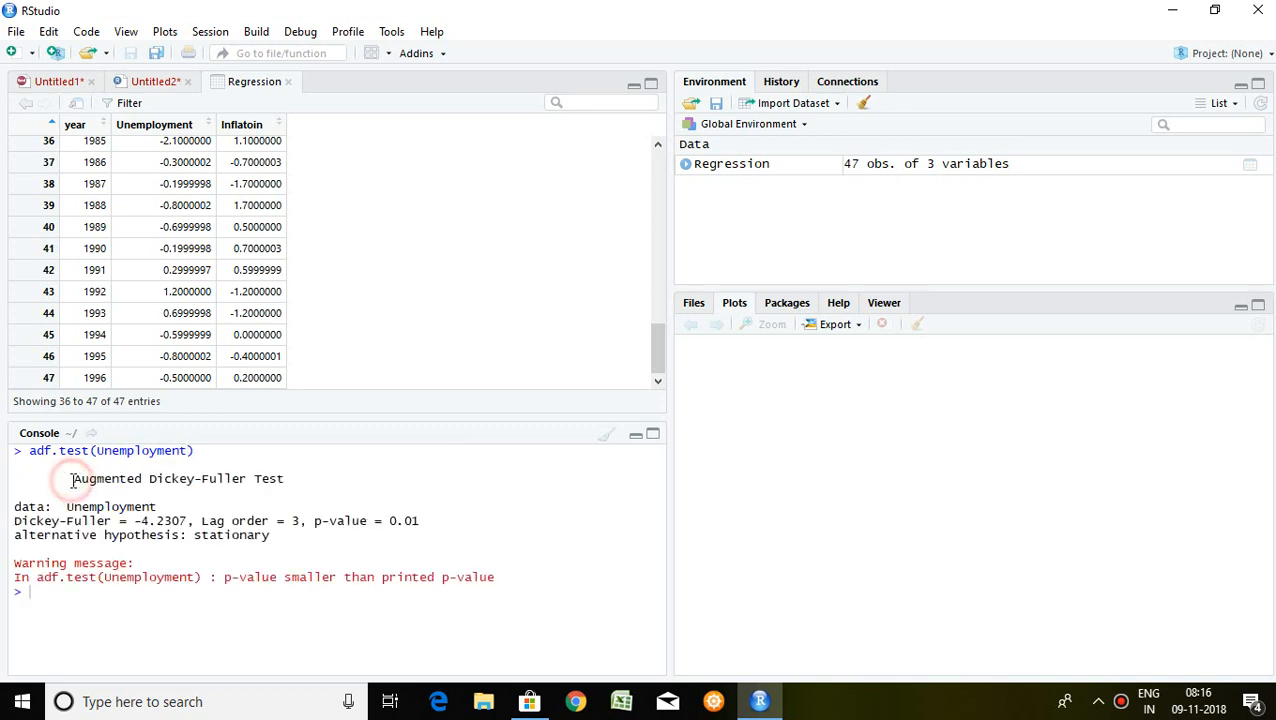
pyautogui.moveTo(72, 478); pyautogui.dragTo(268, 534)
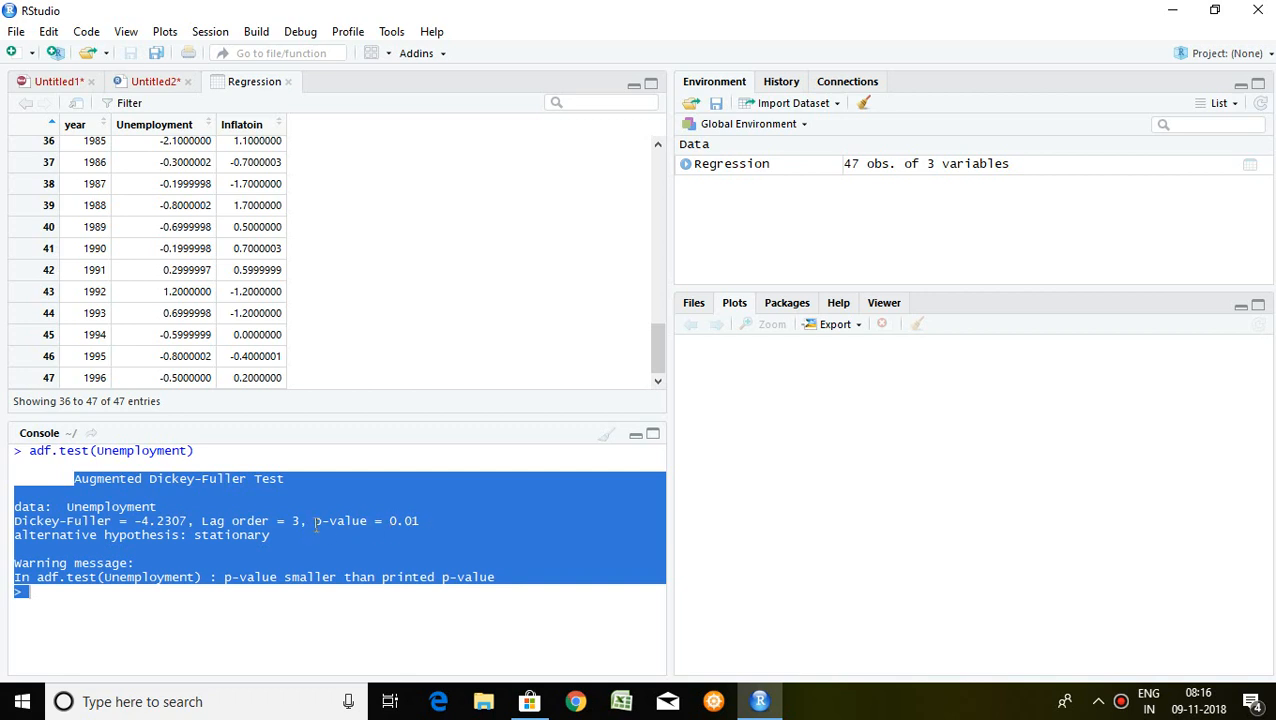
pyautogui.moveTo(428, 524)
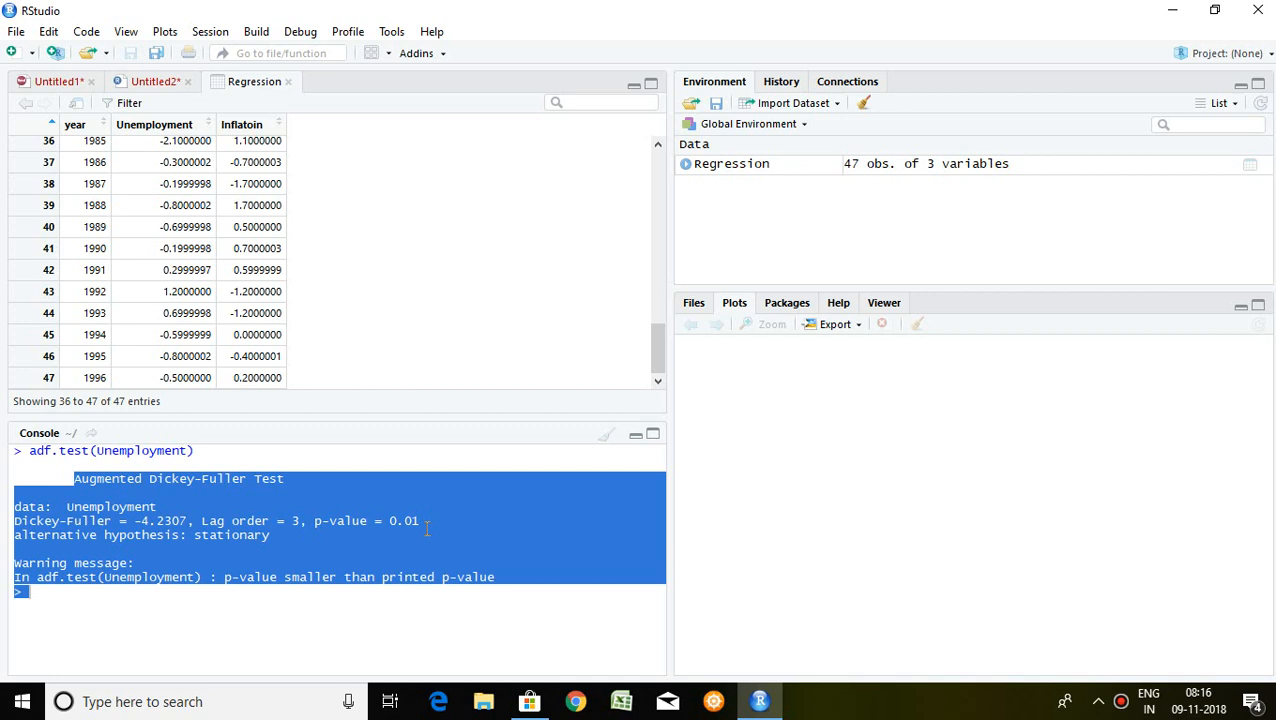
pyautogui.moveTo(430, 516)
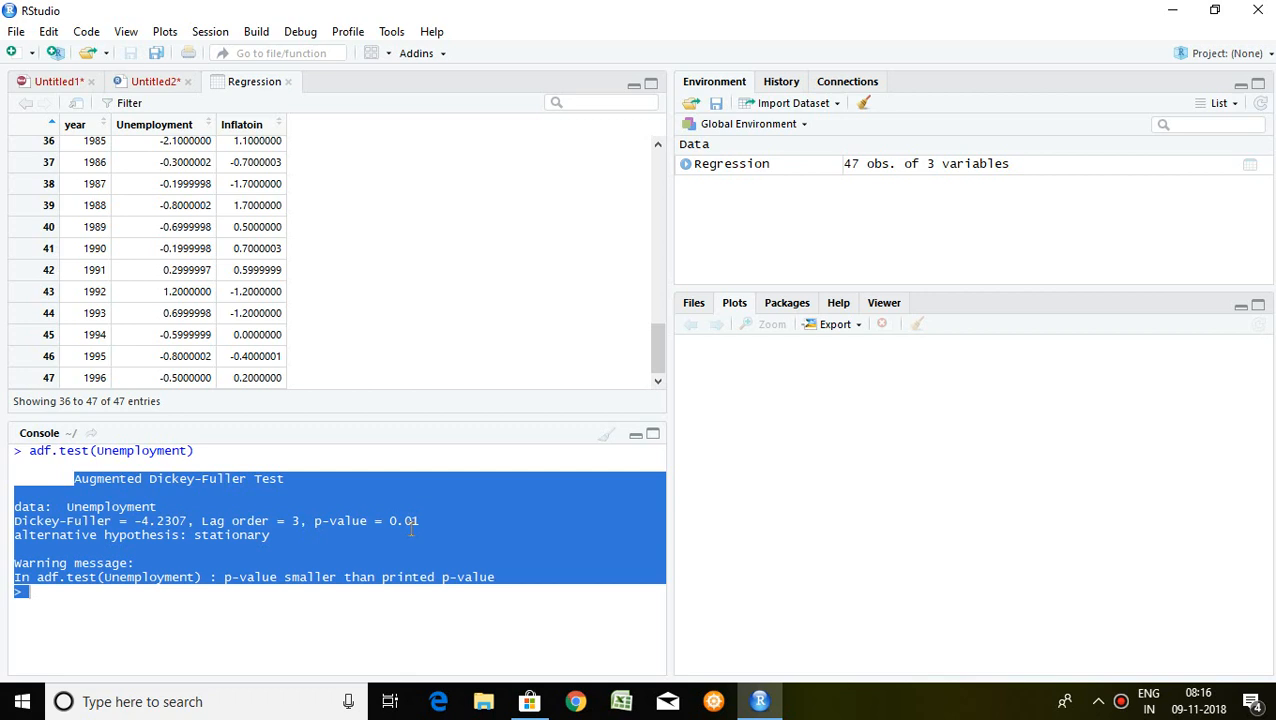
pyautogui.moveTo(128, 160)
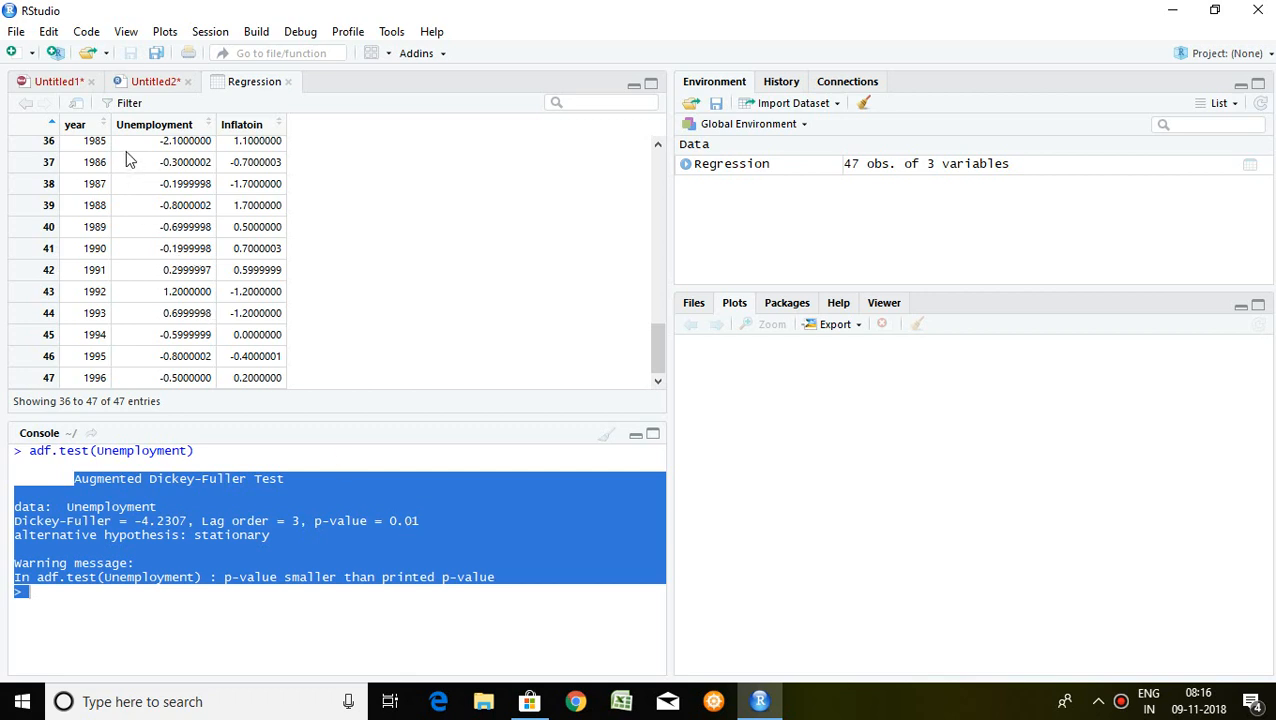
pyautogui.moveTo(180, 140)
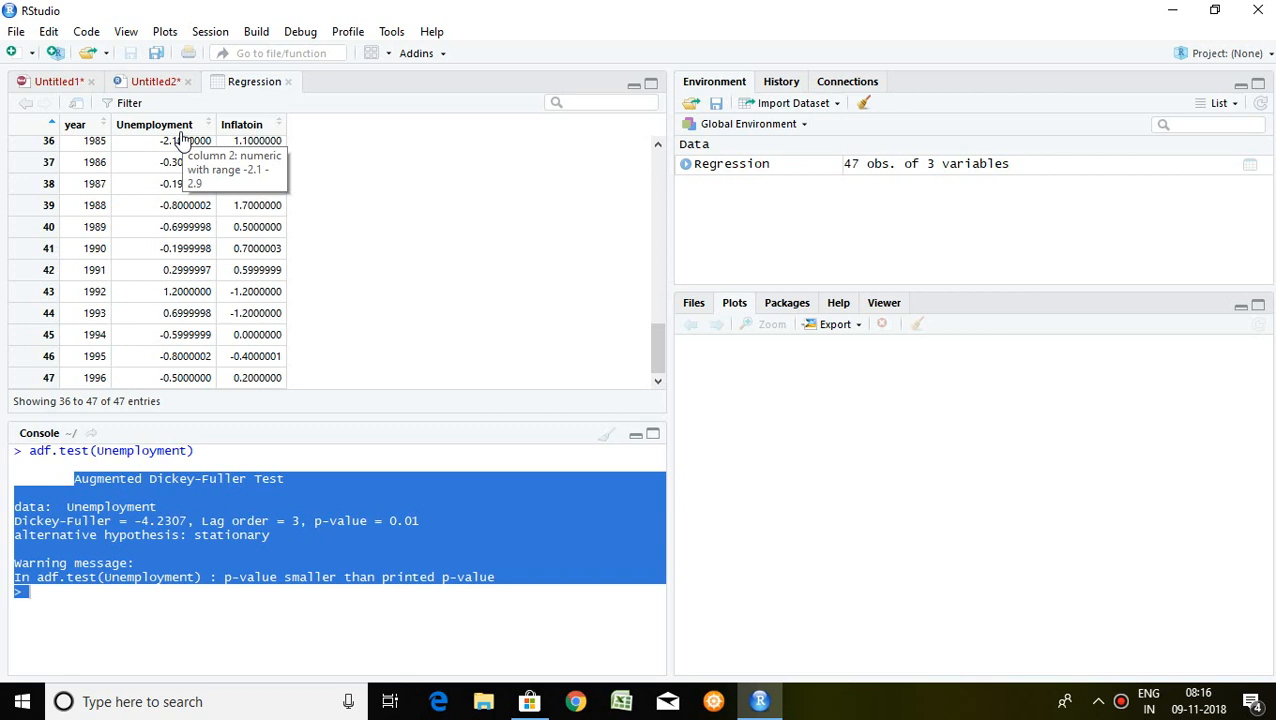
# - Run adf.test(Inflatoin) in the console, giving Dickey-Fuller -5.9078 and p-value 0.01
pyautogui.click(64, 592)
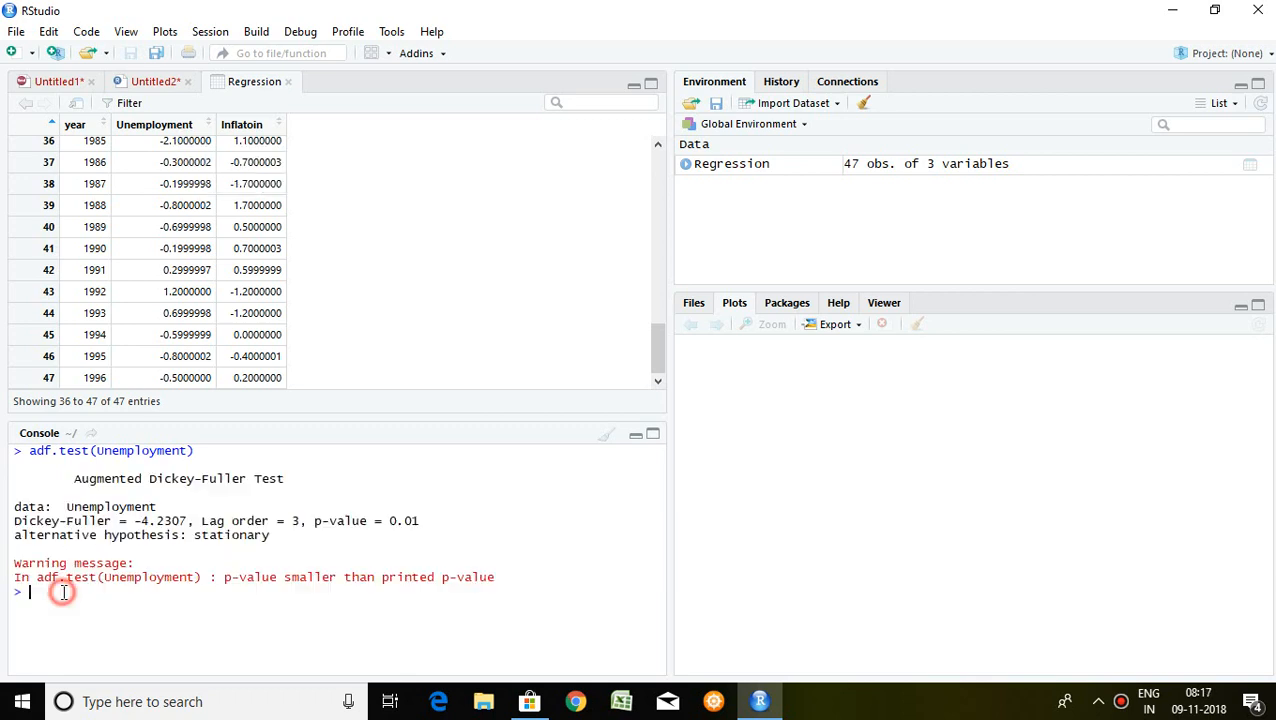
pyautogui.write('adf.[')
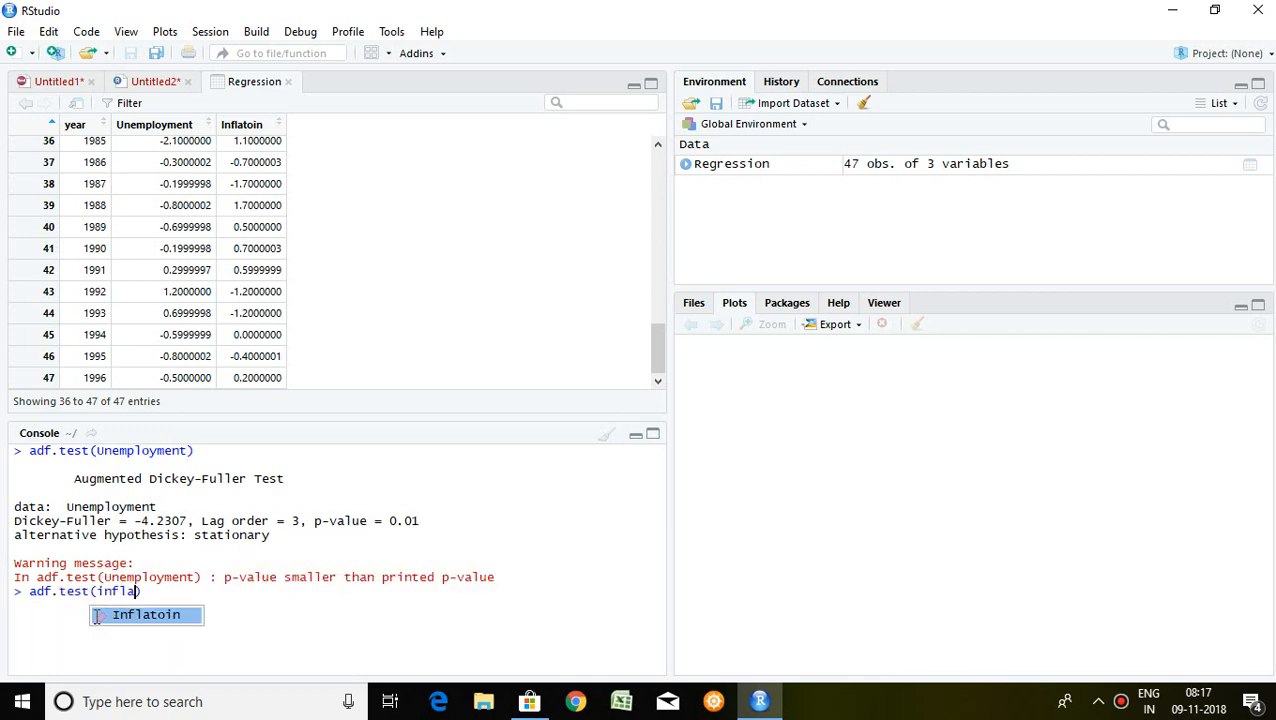
pyautogui.moveTo(168, 616)
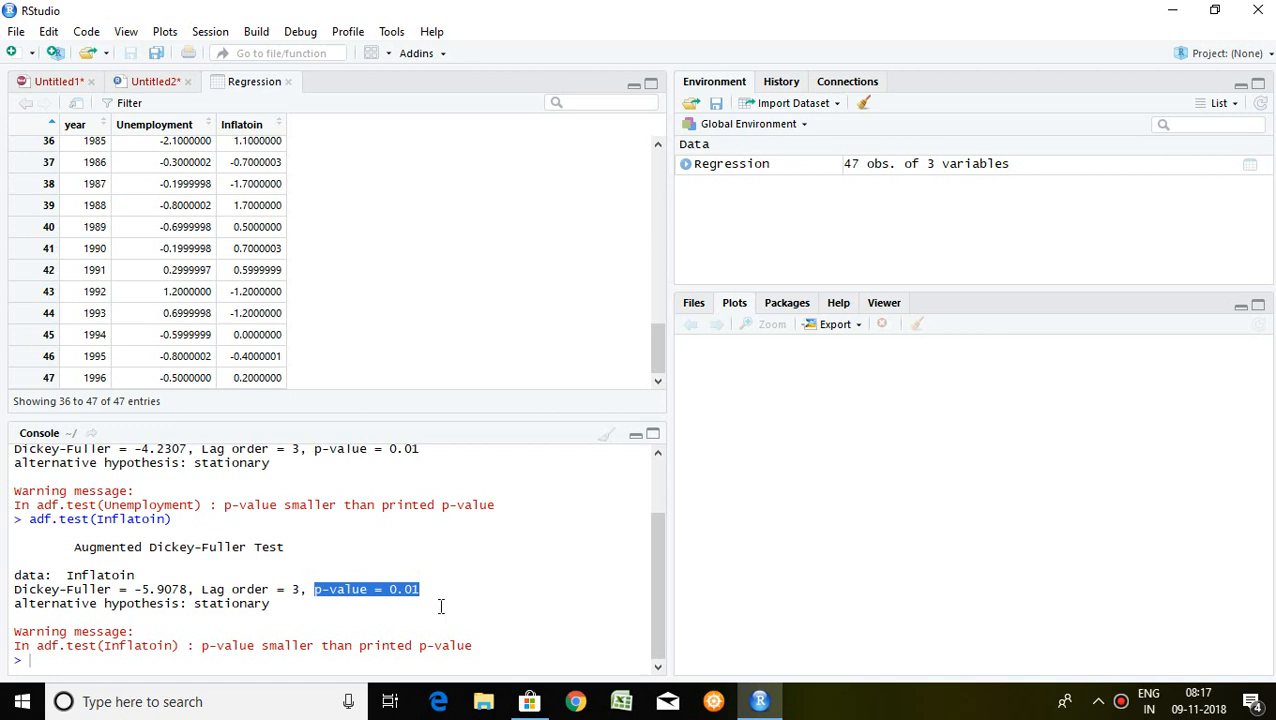
pyautogui.moveTo(110, 644)
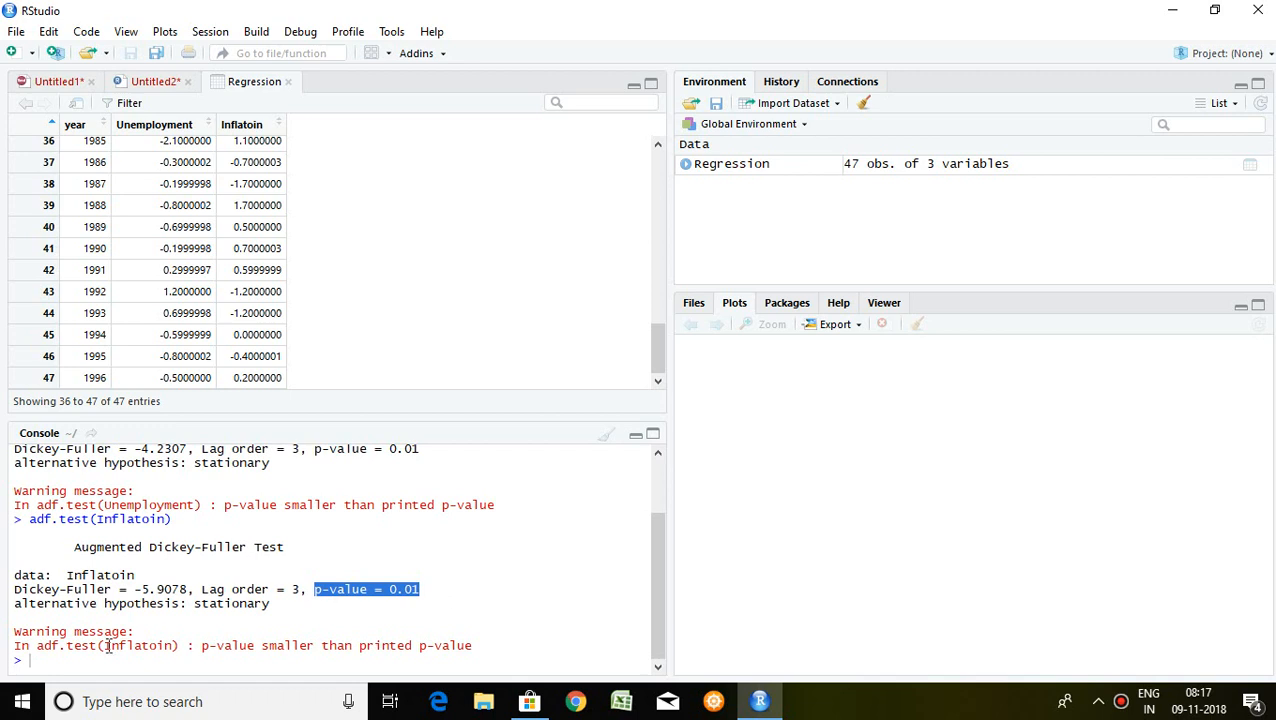
pyautogui.click(30, 660)
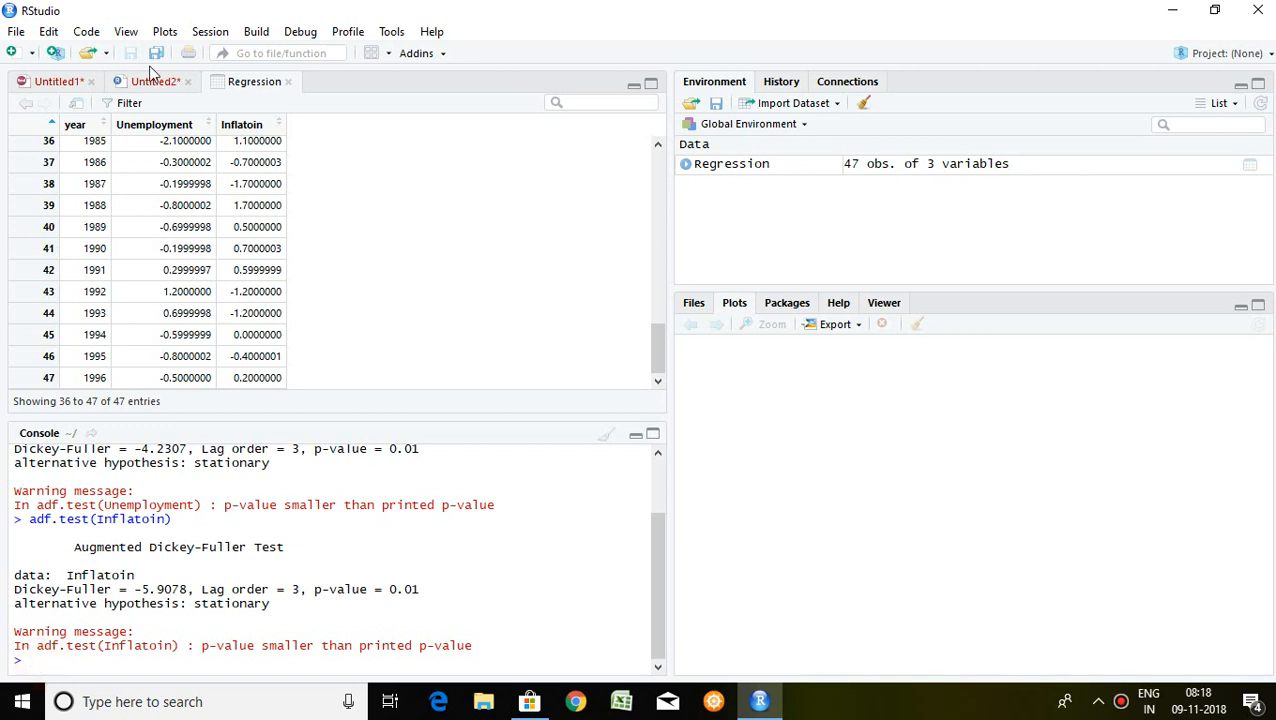
# - Run model1=lm(Unemployment~Inflatoin) in the console, creating model1 as a List of 12
pyautogui.click(152, 80)
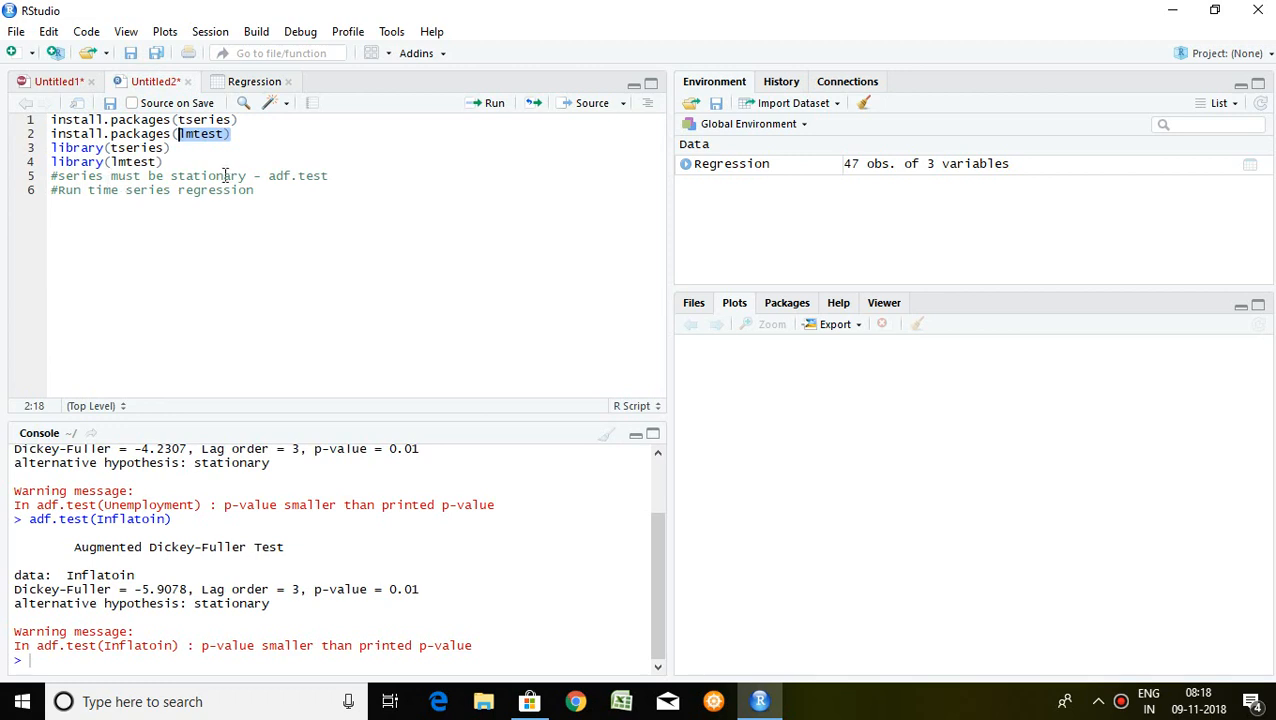
pyautogui.moveTo(140, 190)
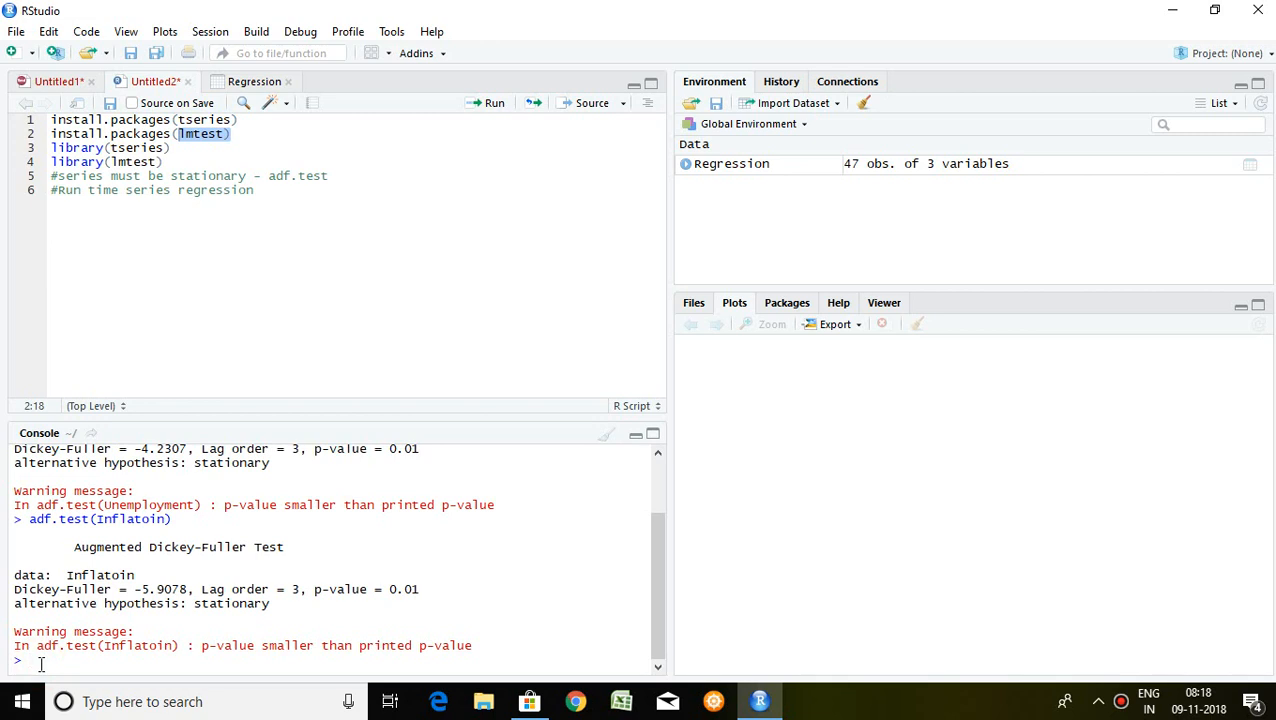
pyautogui.write('model')
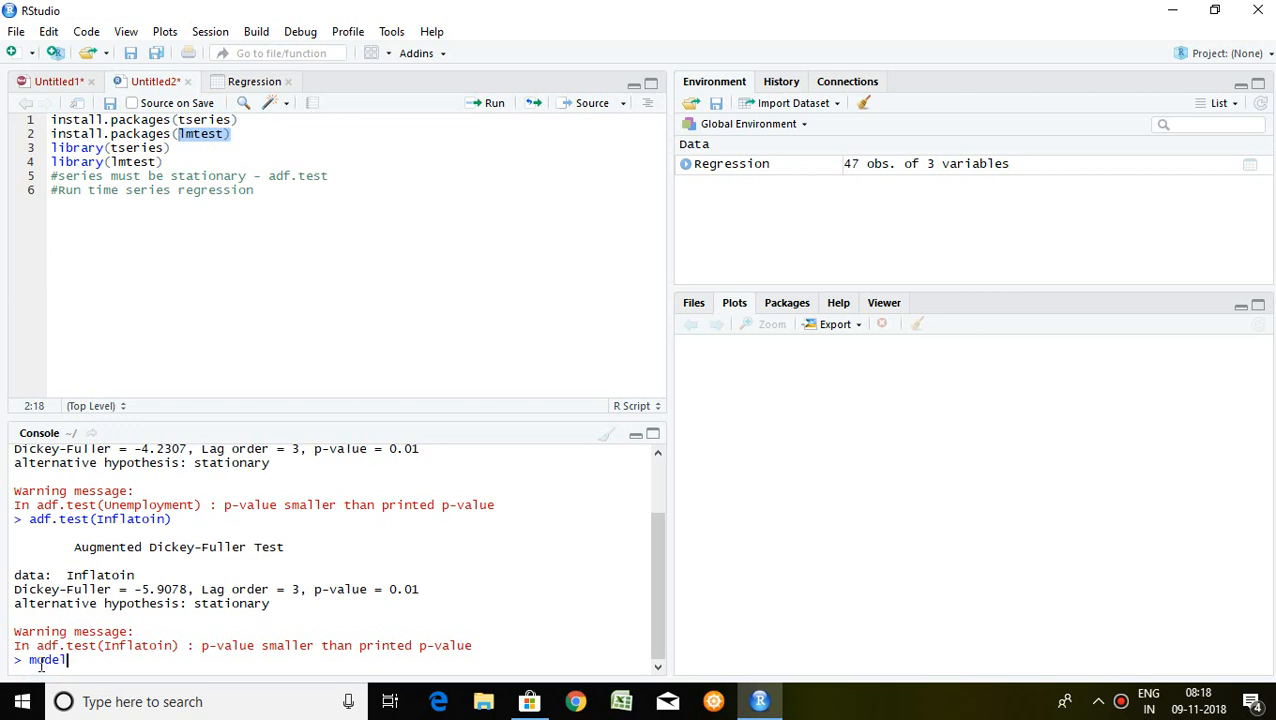
pyautogui.write('1=')
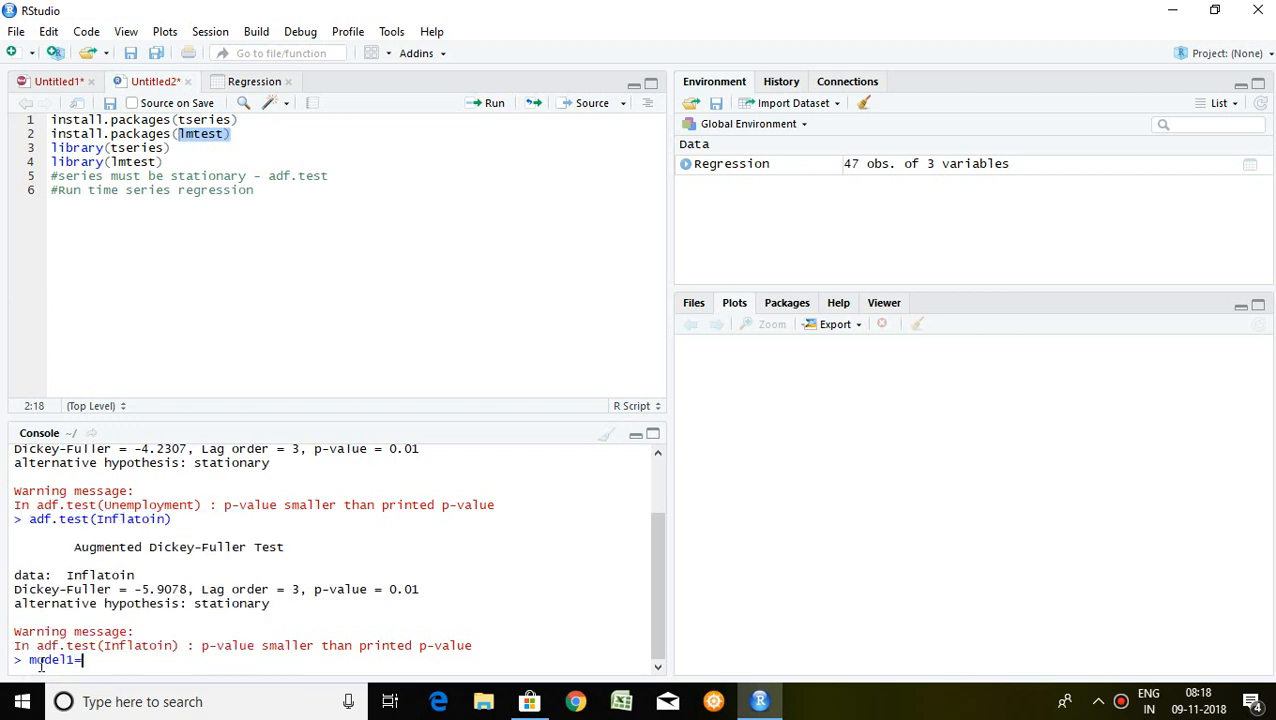
pyautogui.write('lm')
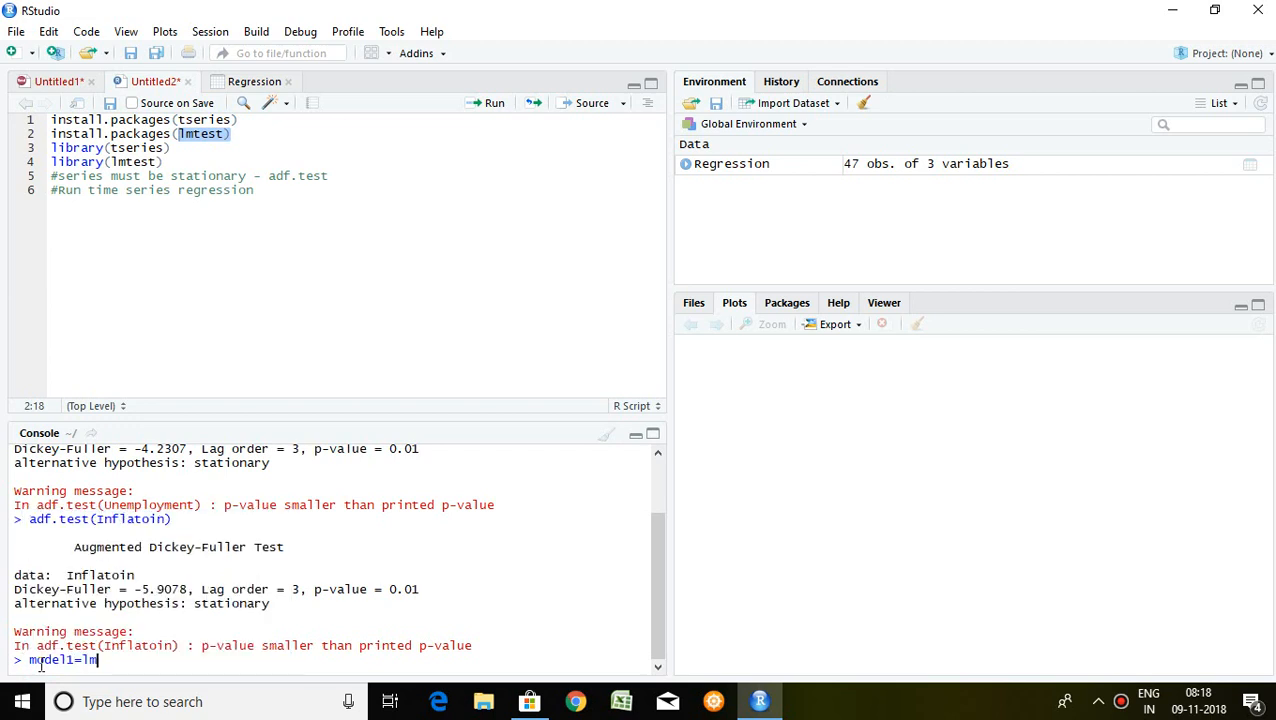
pyautogui.write('()')
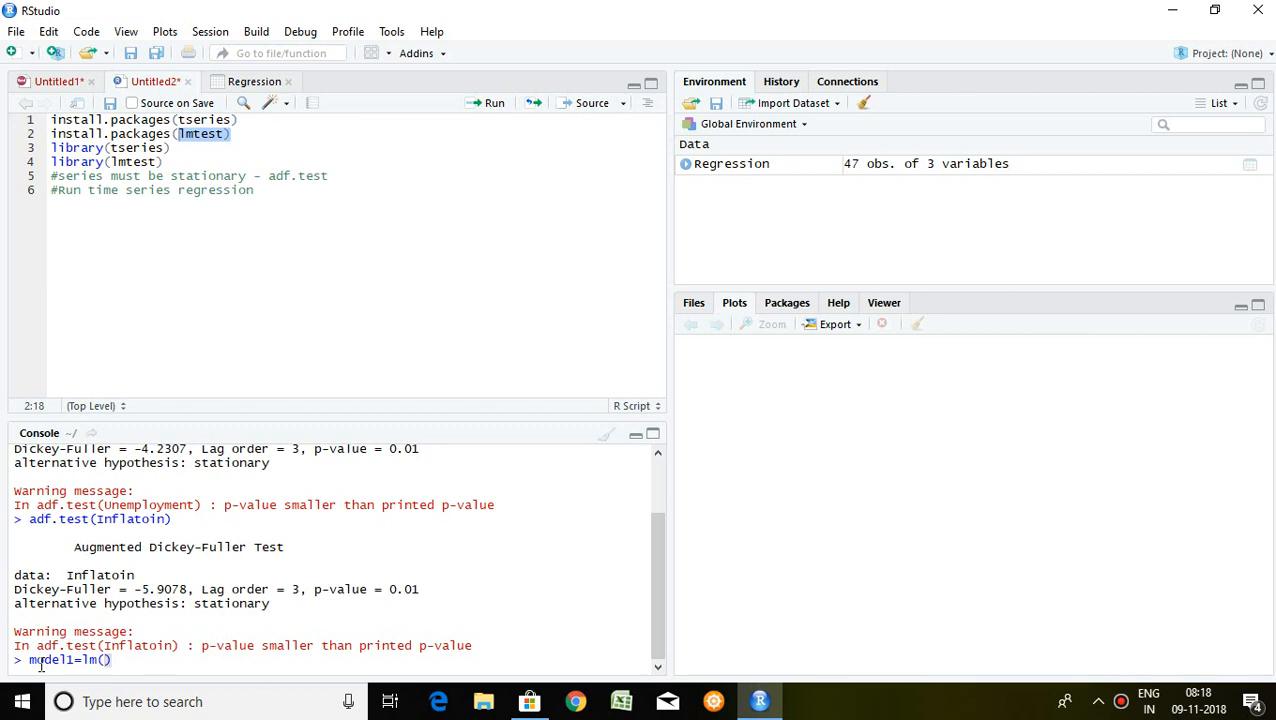
pyautogui.write('unem')
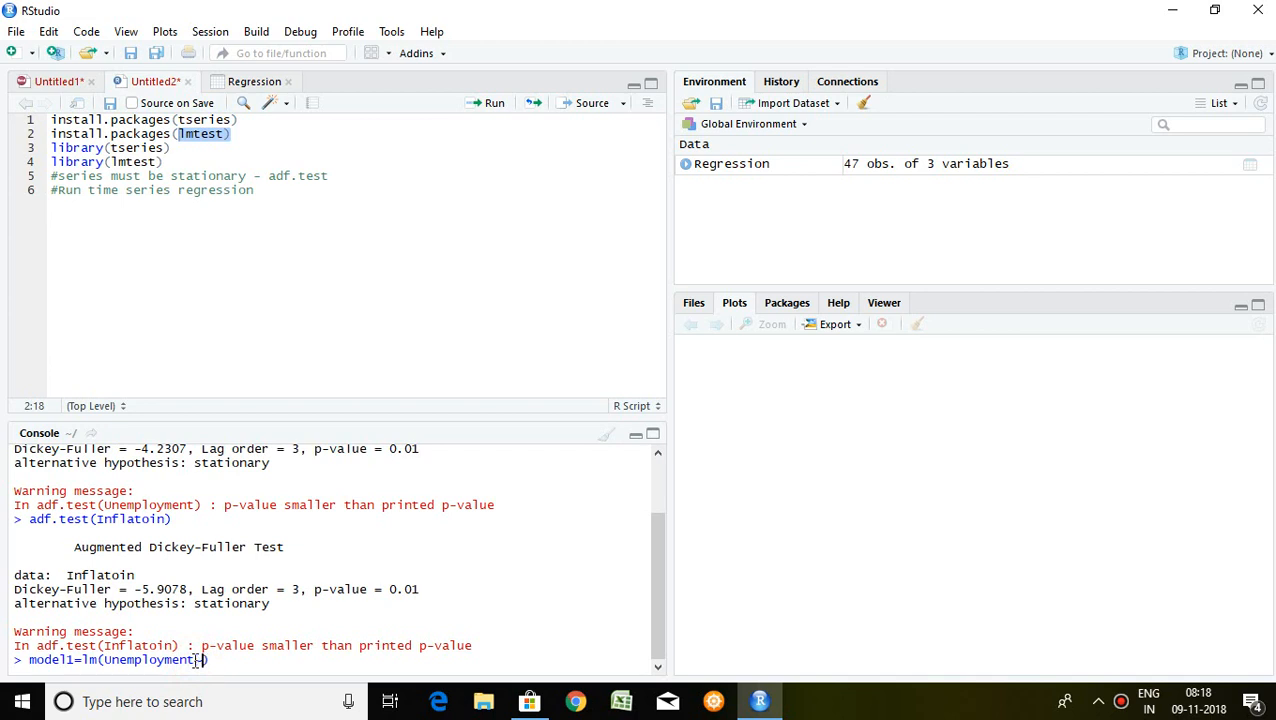
pyautogui.write('~inlf')
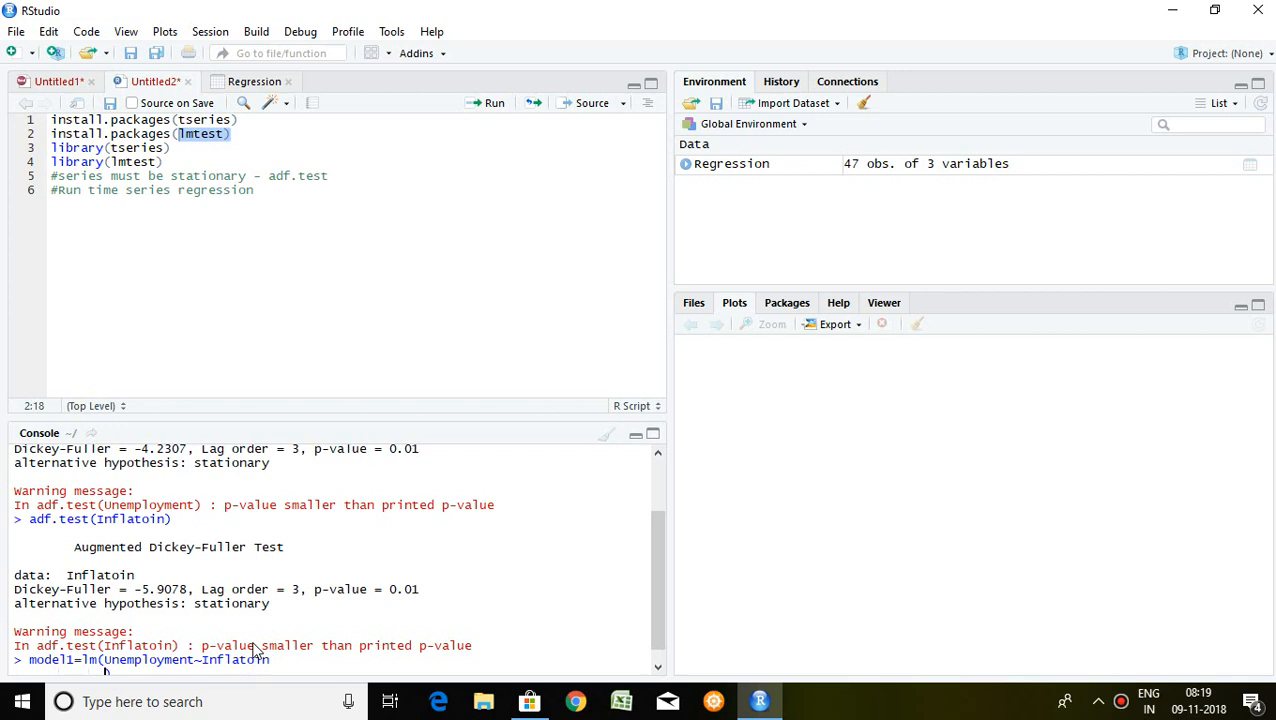
pyautogui.write(')')
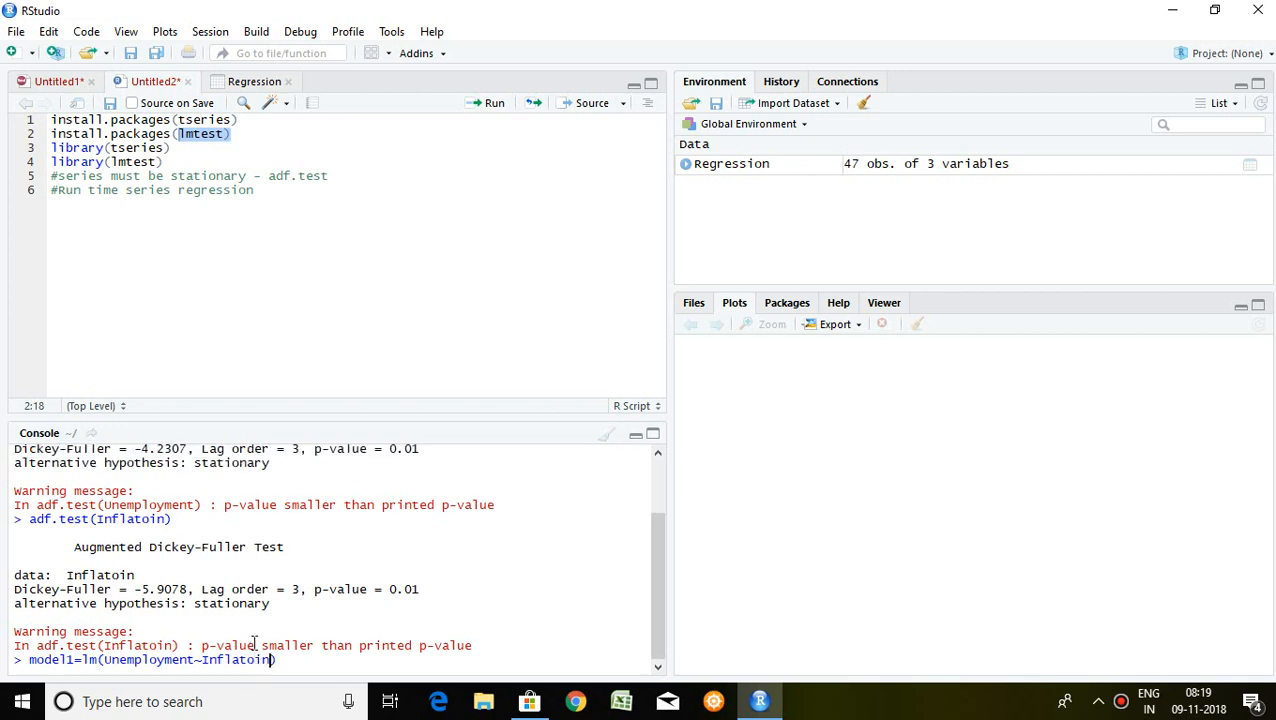
pyautogui.press('Return')
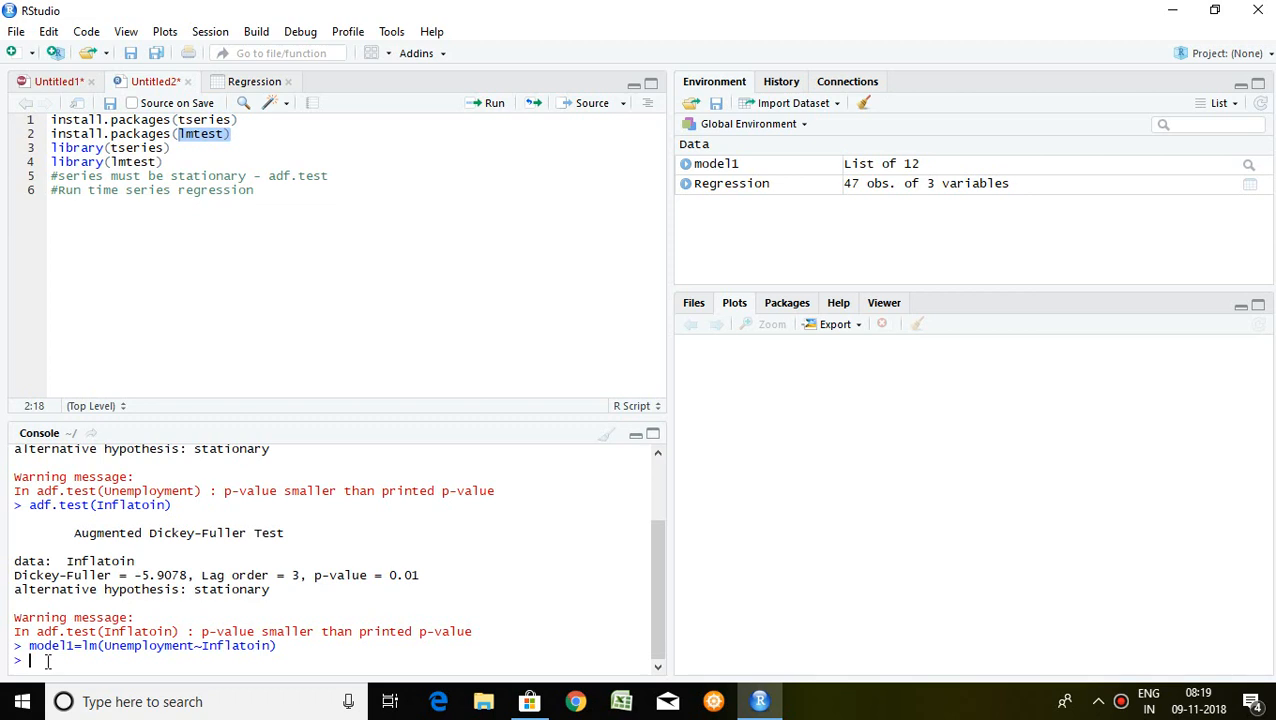
# - Run summary(model1) to show the Inflatoin coefficient -0.16017 and R-squared 0.1348
pyautogui.write('suma')
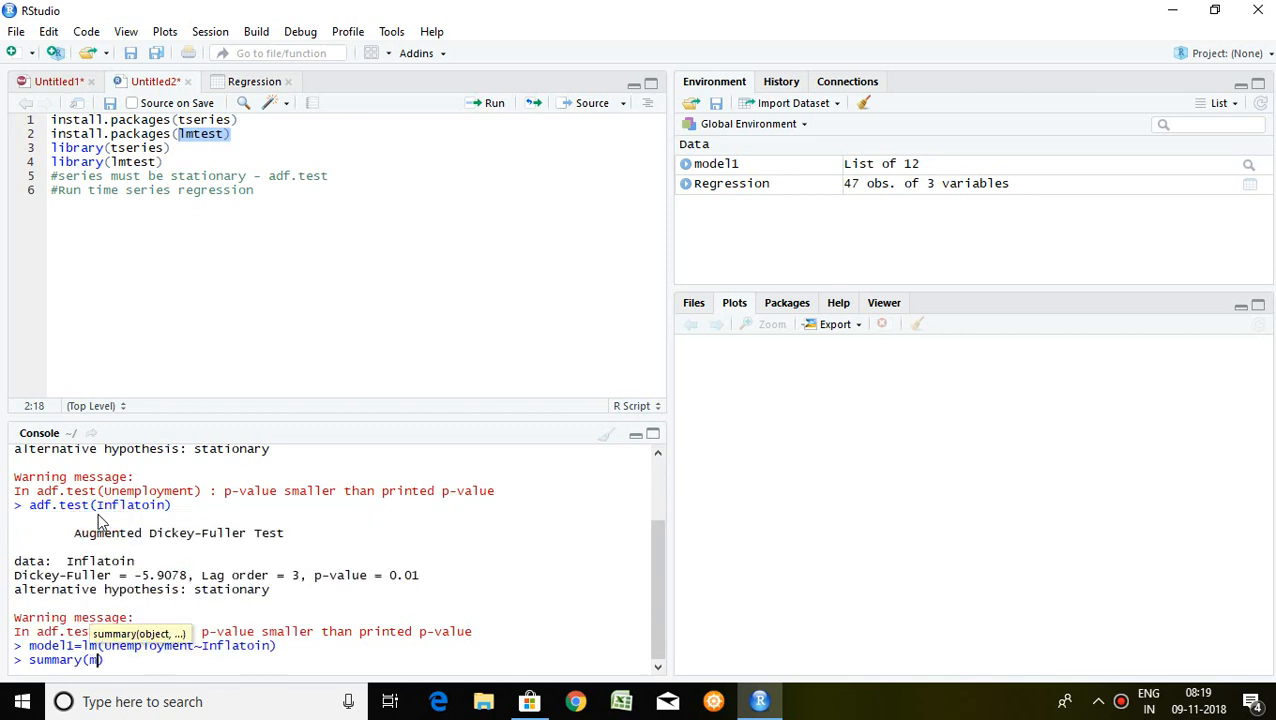
pyautogui.write('od')
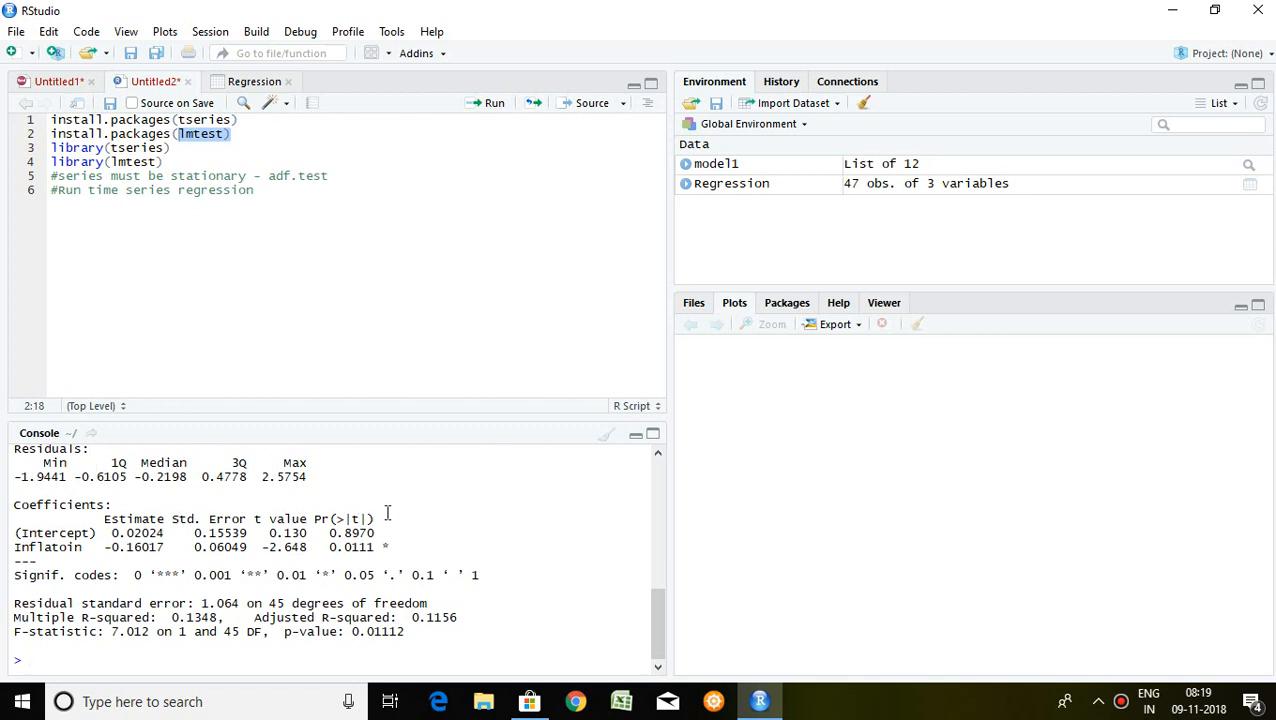
pyautogui.moveTo(28, 460)
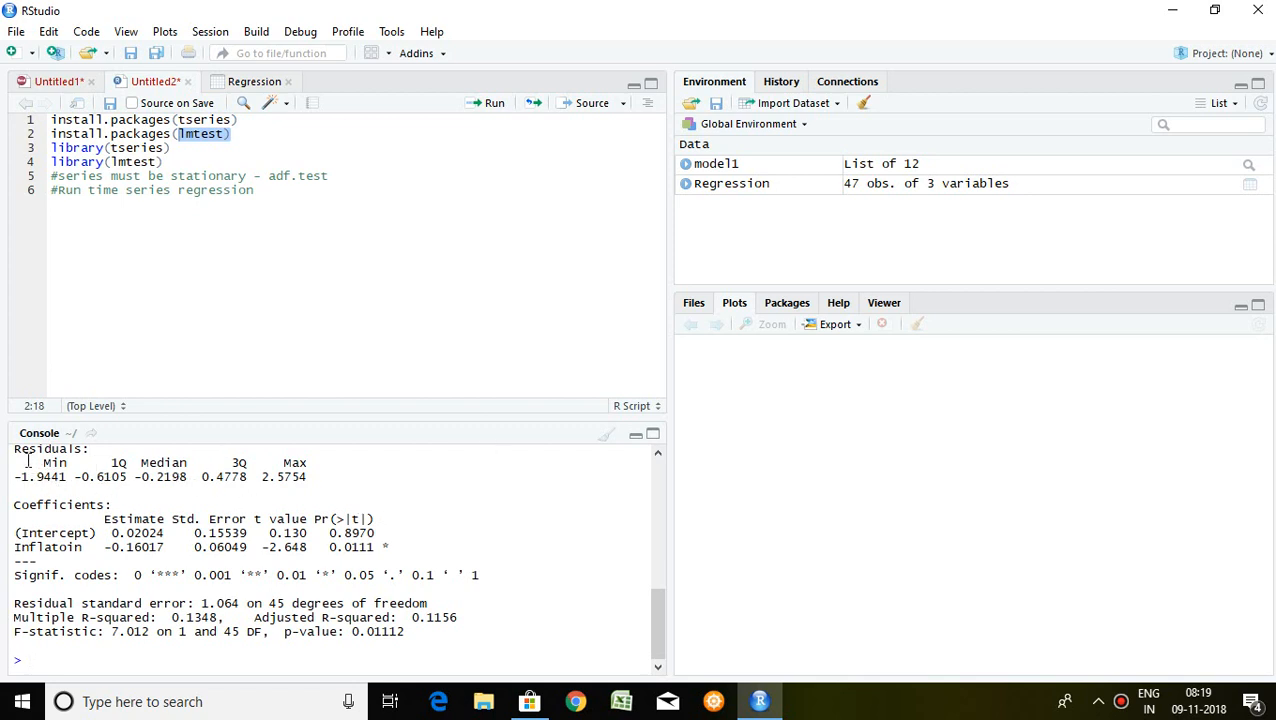
pyautogui.moveTo(14, 448); pyautogui.dragTo(262, 576)
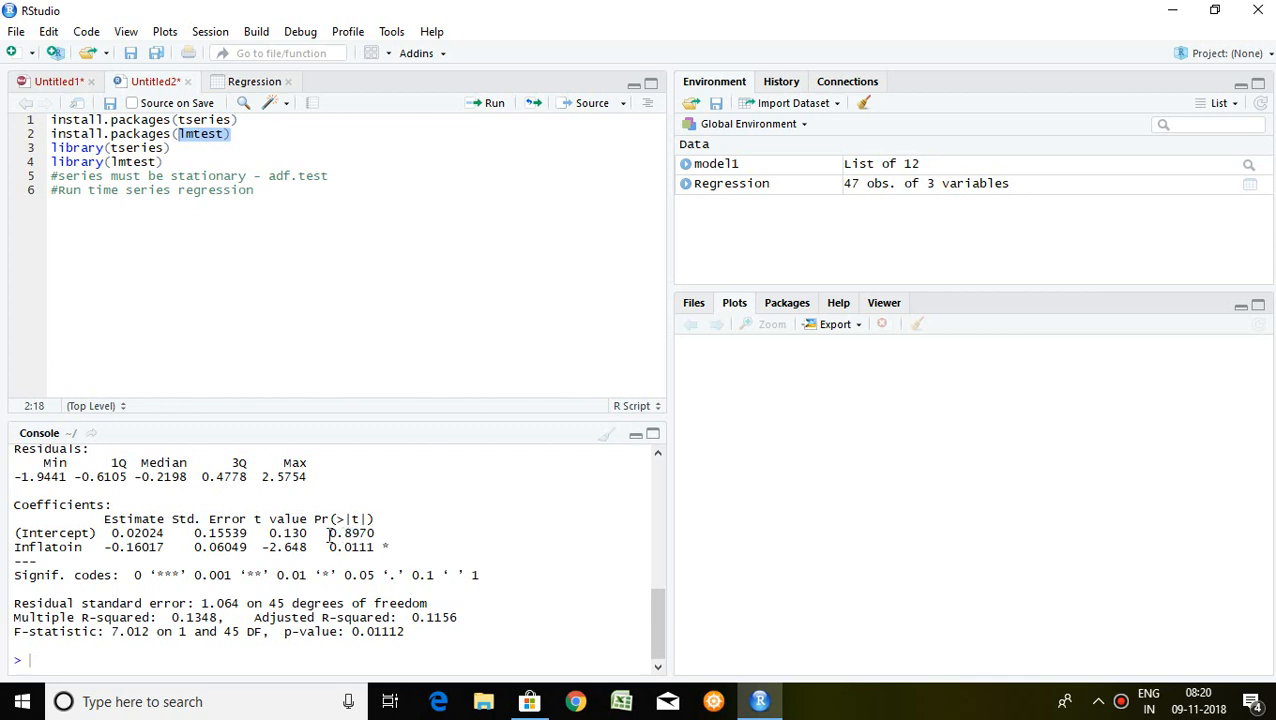
pyautogui.moveTo(380, 532)
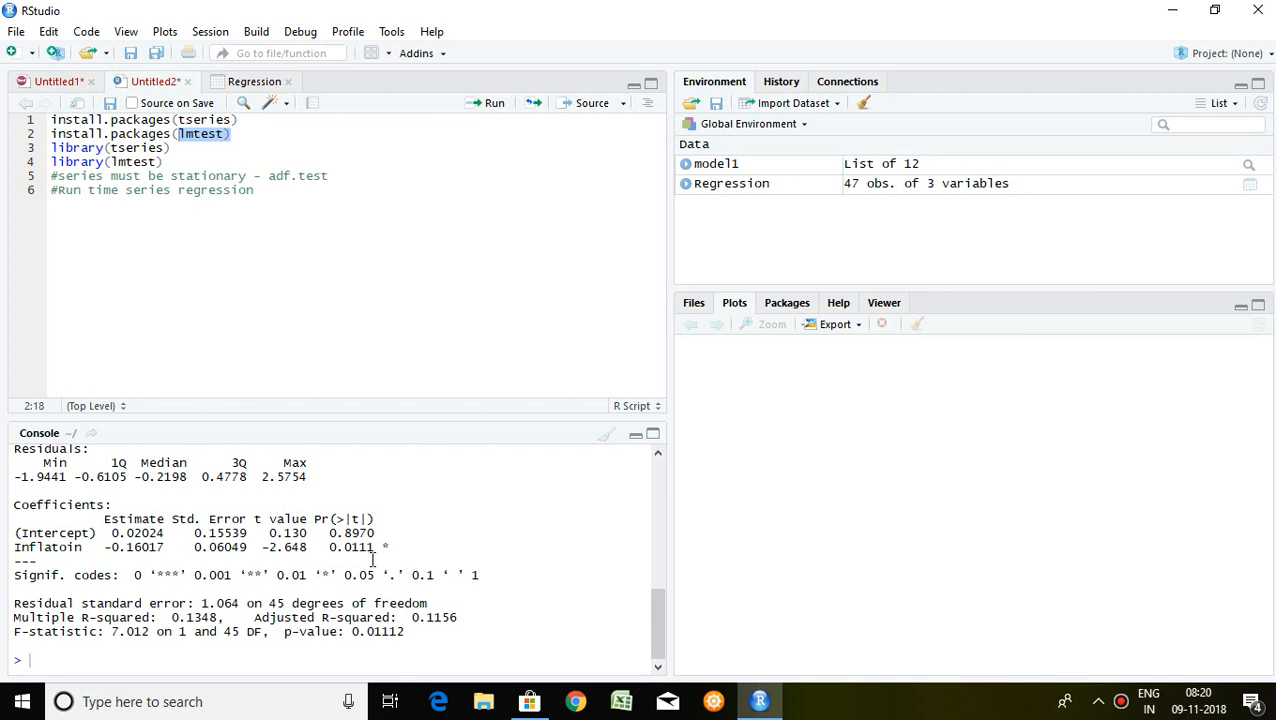
pyautogui.moveTo(196, 552)
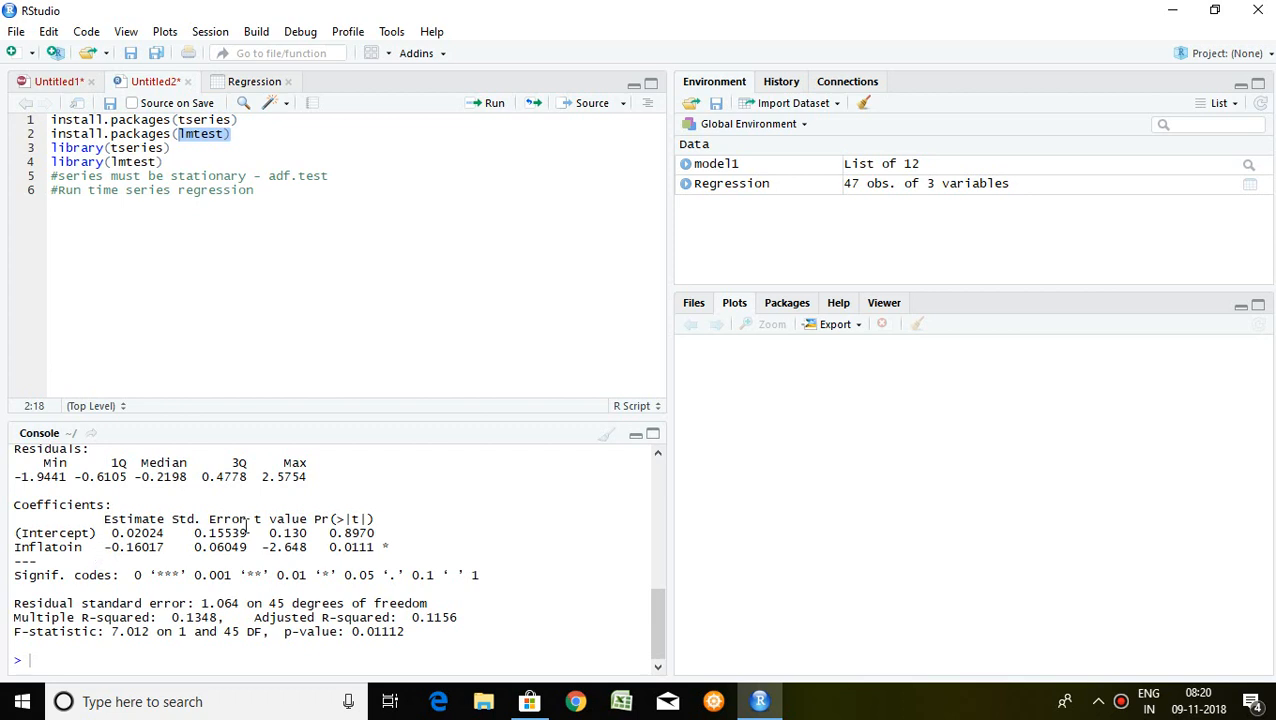
pyautogui.moveTo(262, 548)
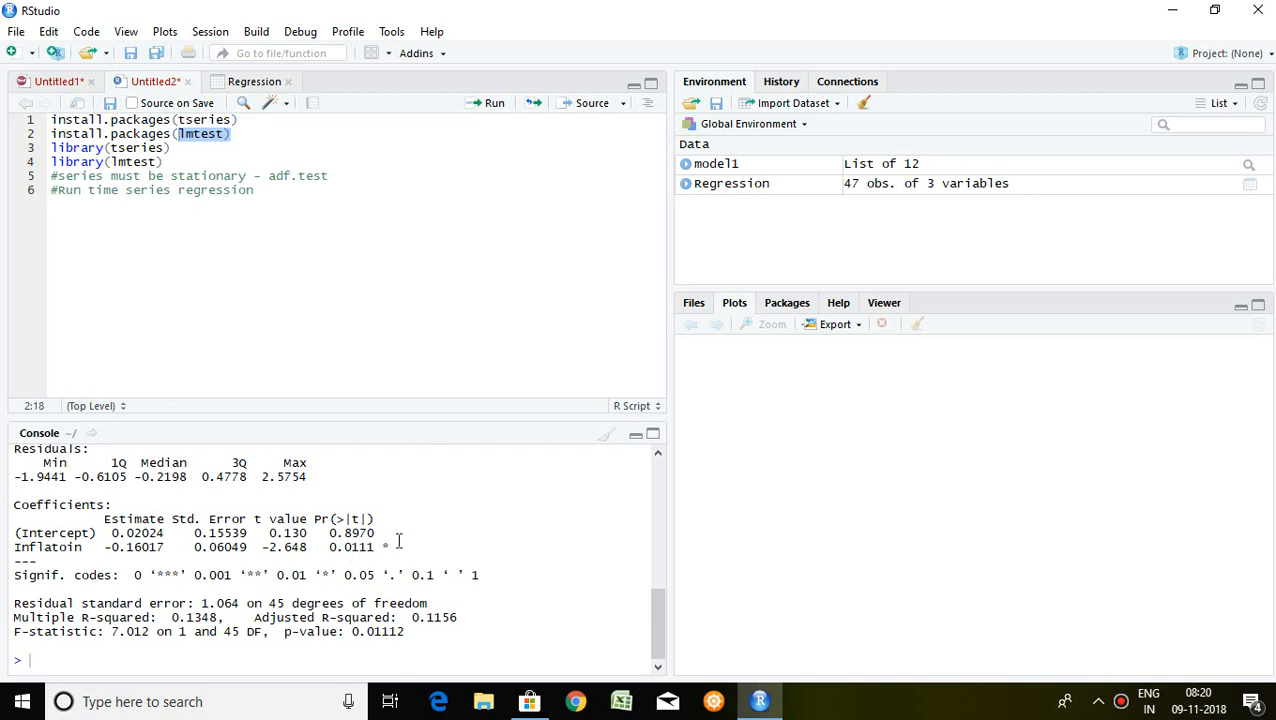
pyautogui.moveTo(384, 548)
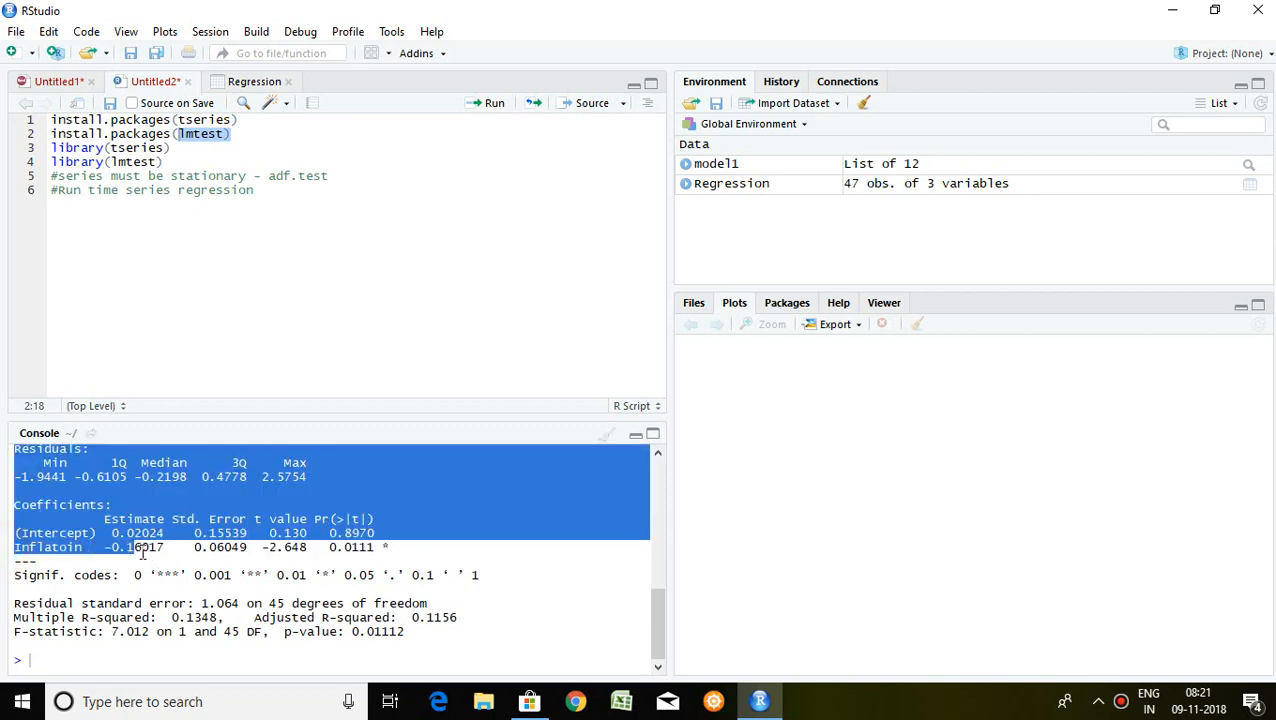
pyautogui.click(108, 558)
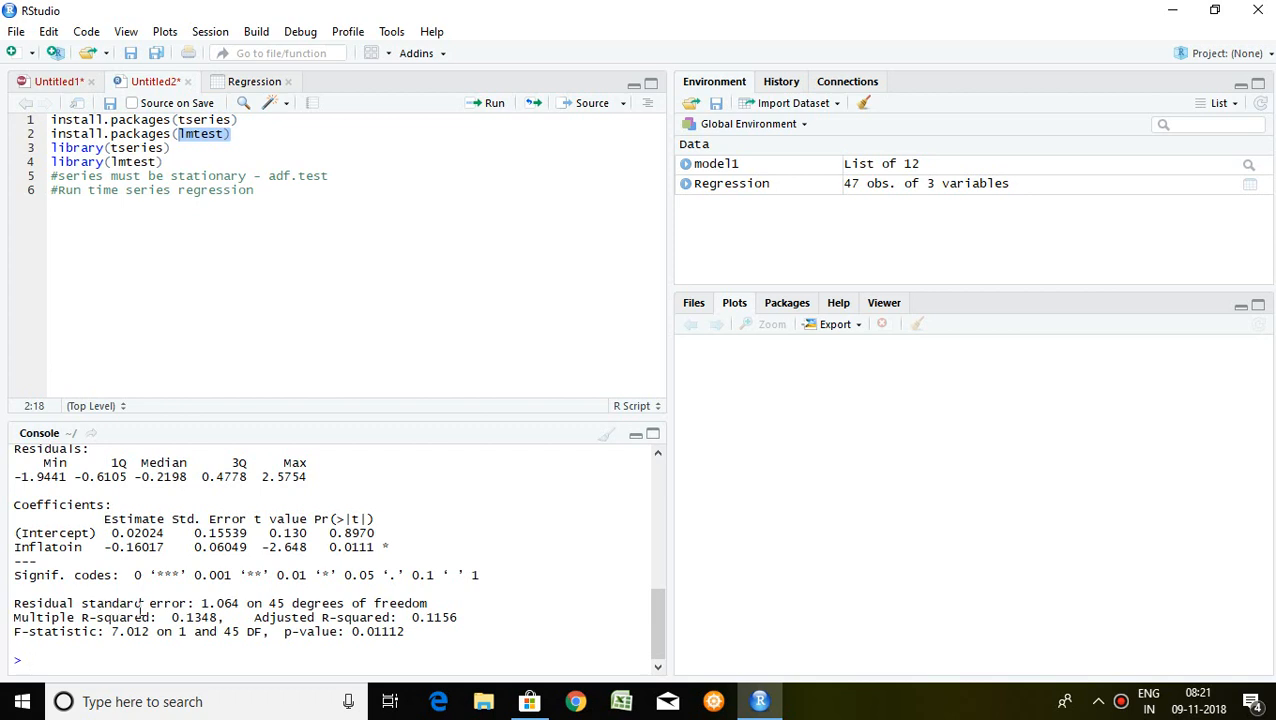
pyautogui.moveTo(244, 616)
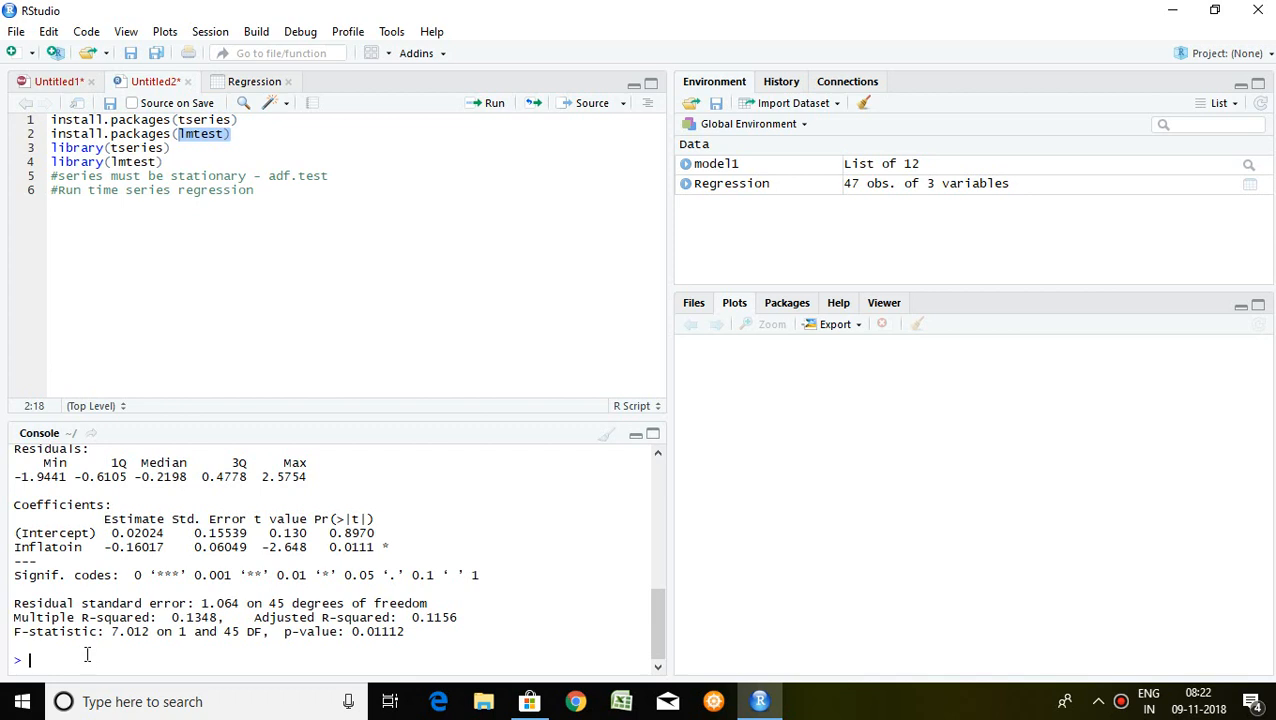
pyautogui.moveTo(110, 642)
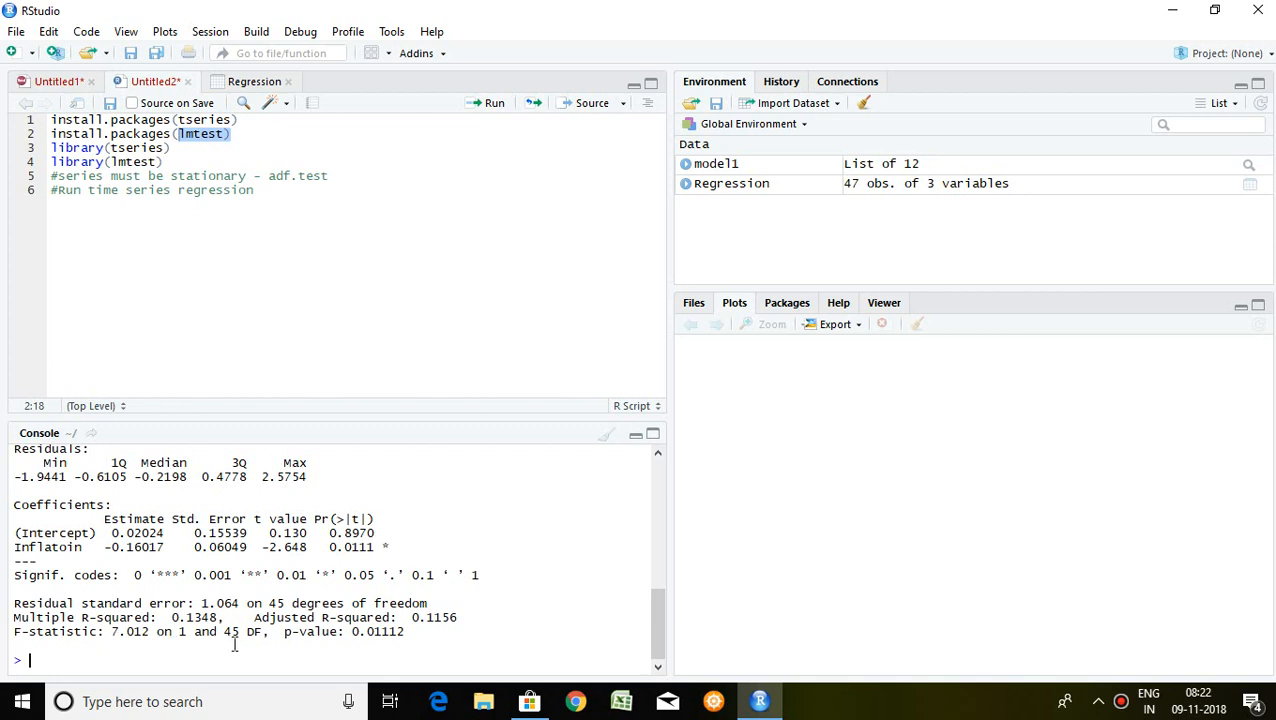
pyautogui.moveTo(384, 640)
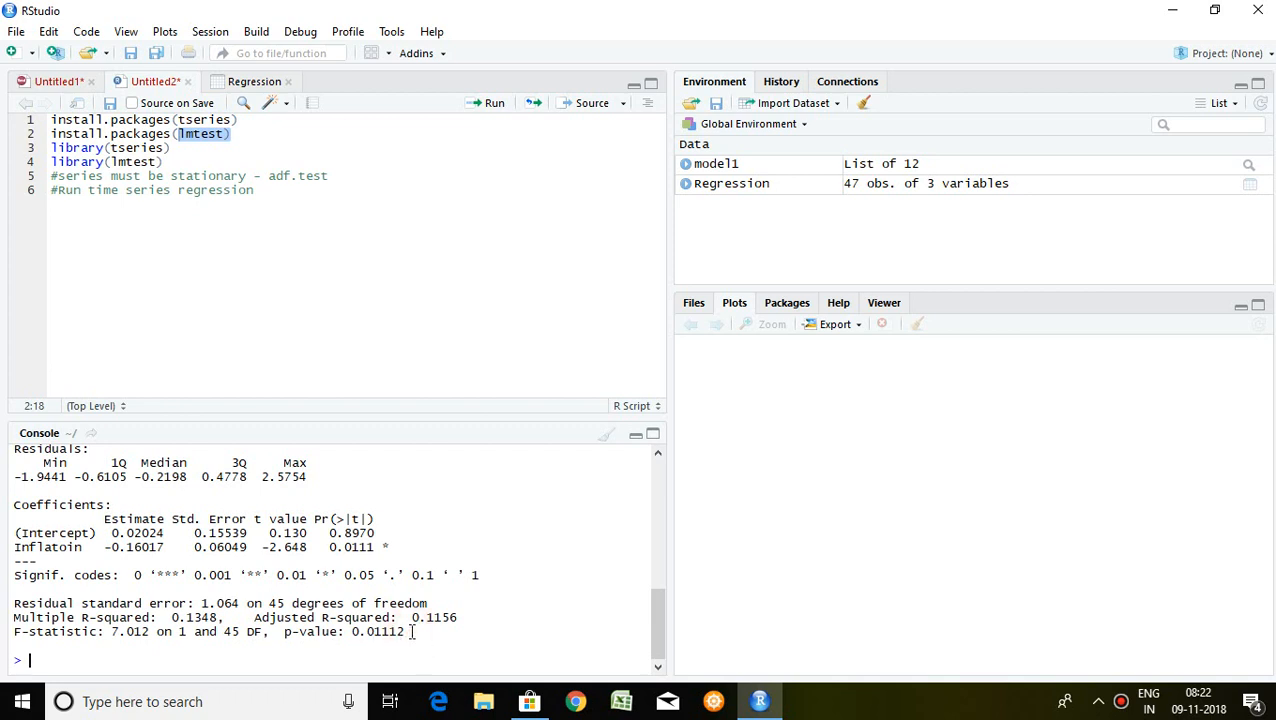
pyautogui.moveTo(234, 644)
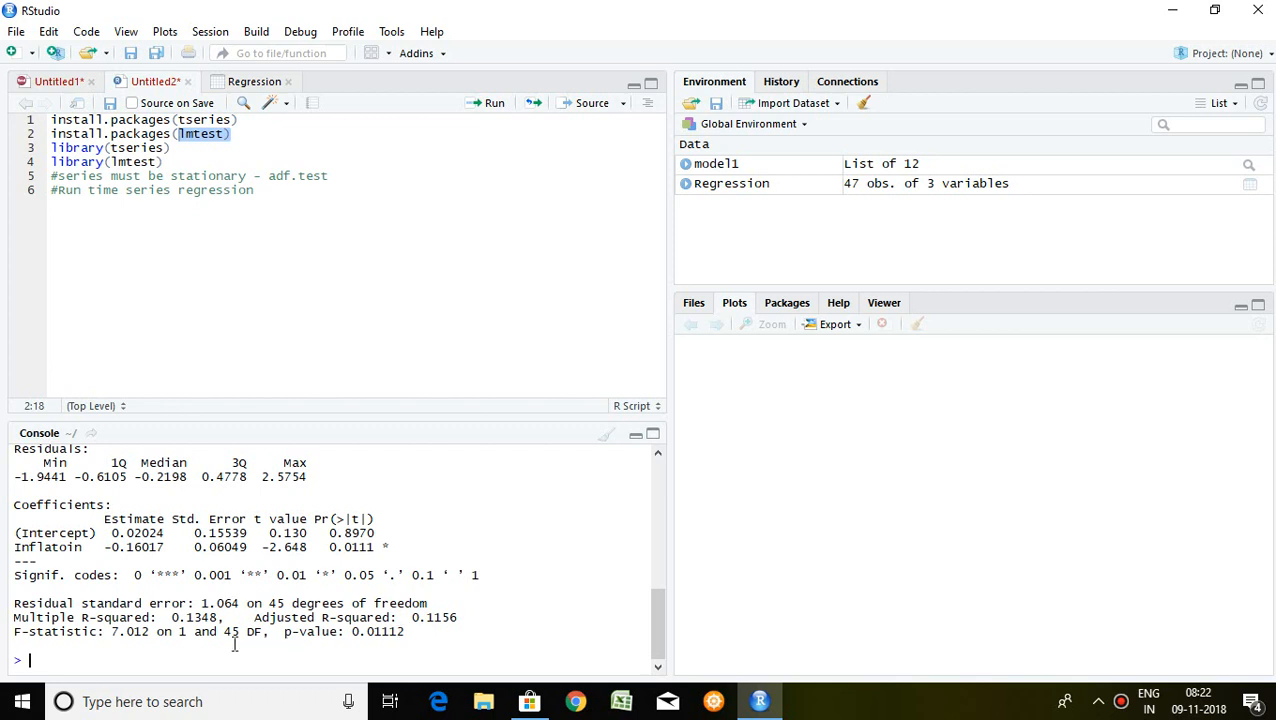
pyautogui.moveTo(274, 644)
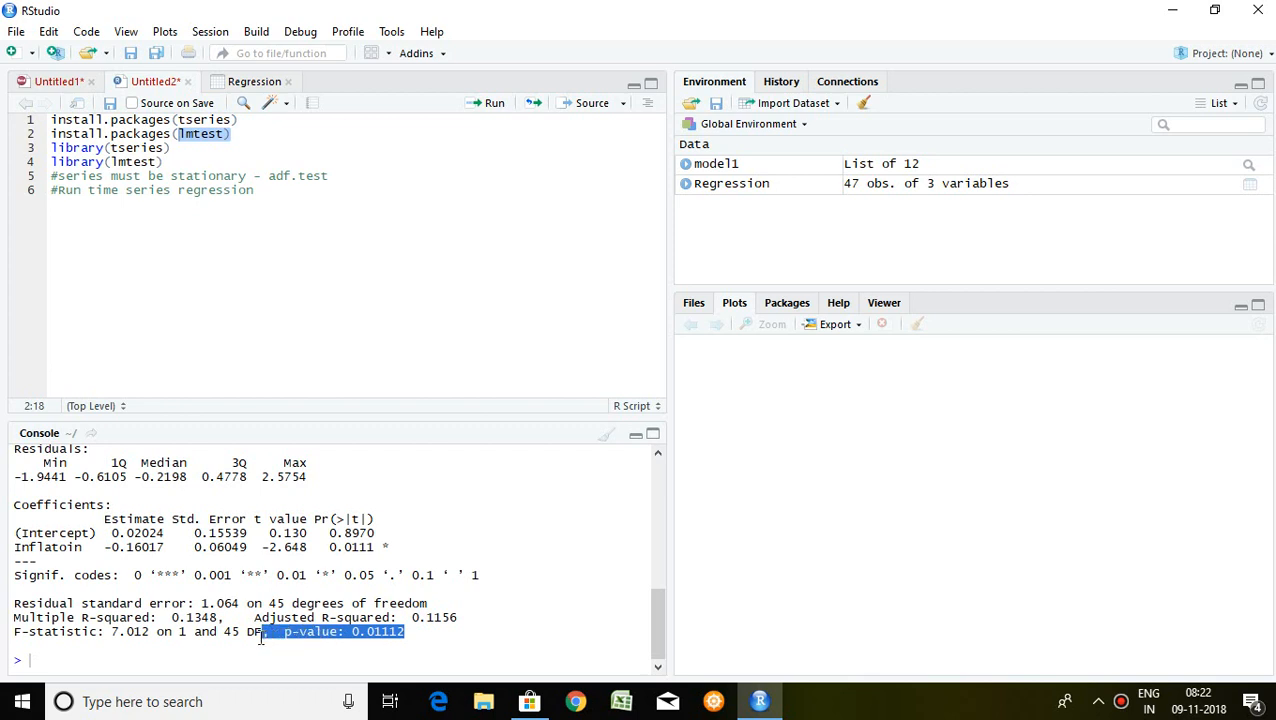
pyautogui.moveTo(280, 632); pyautogui.dragTo(116, 632)
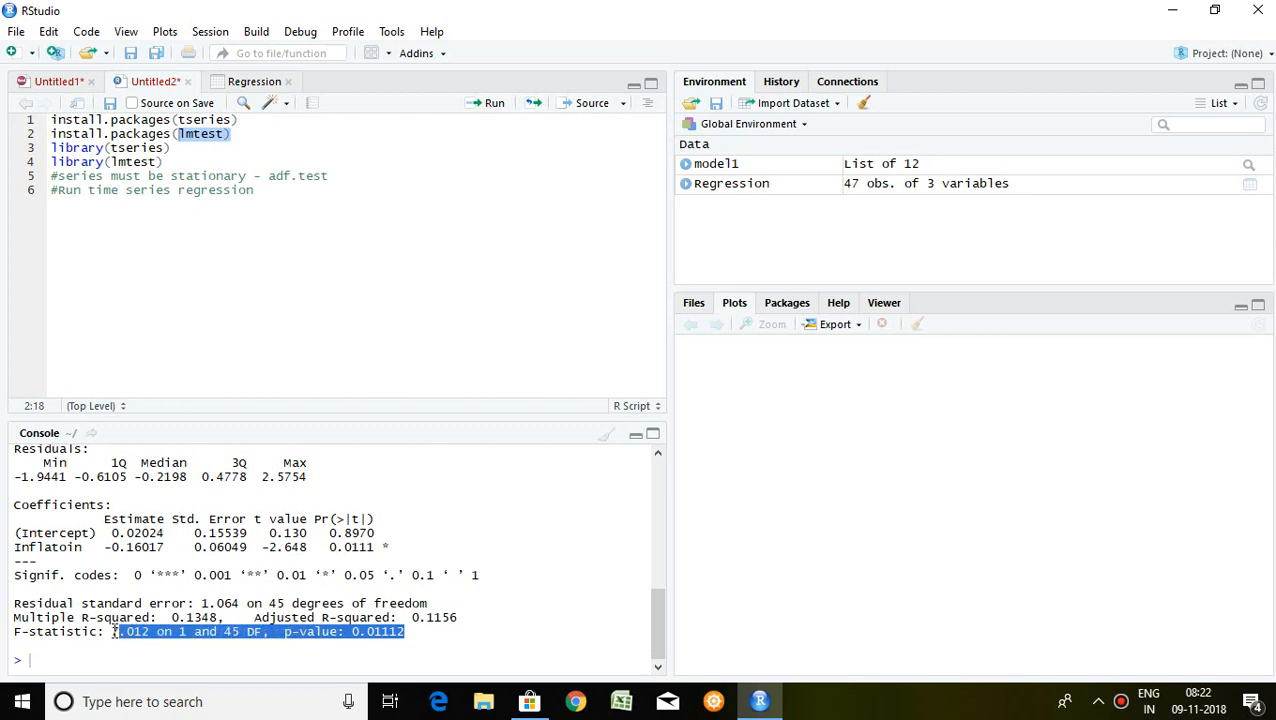